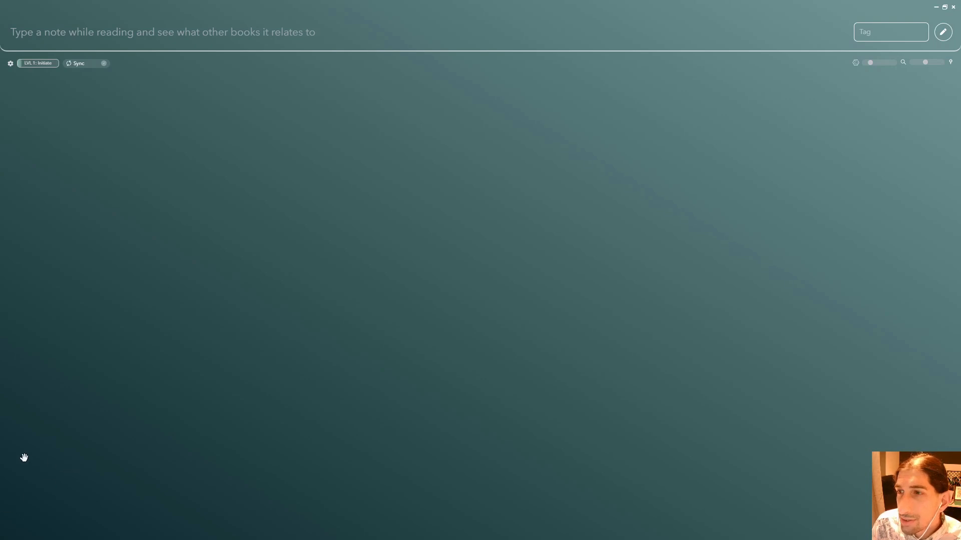
mouse_move(65, 431)
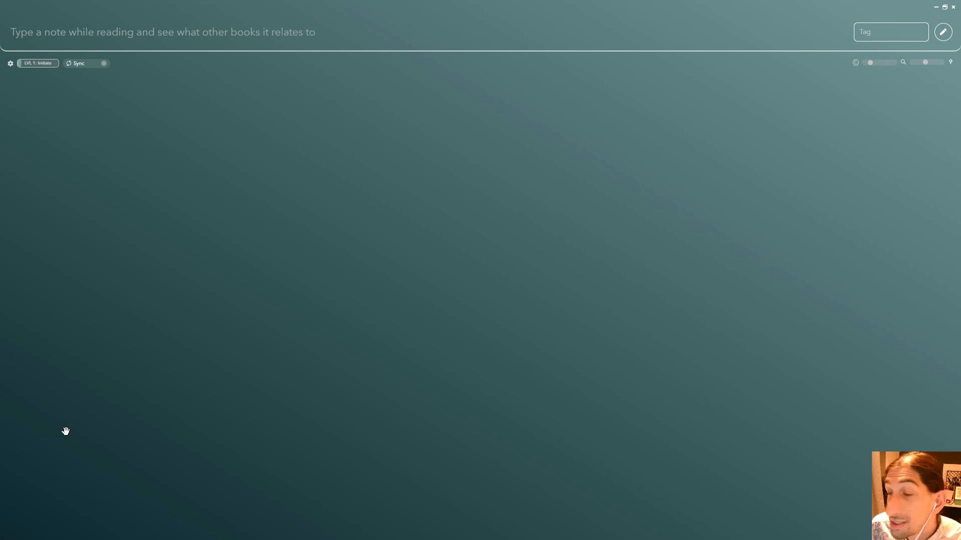
mouse_move(48, 464)
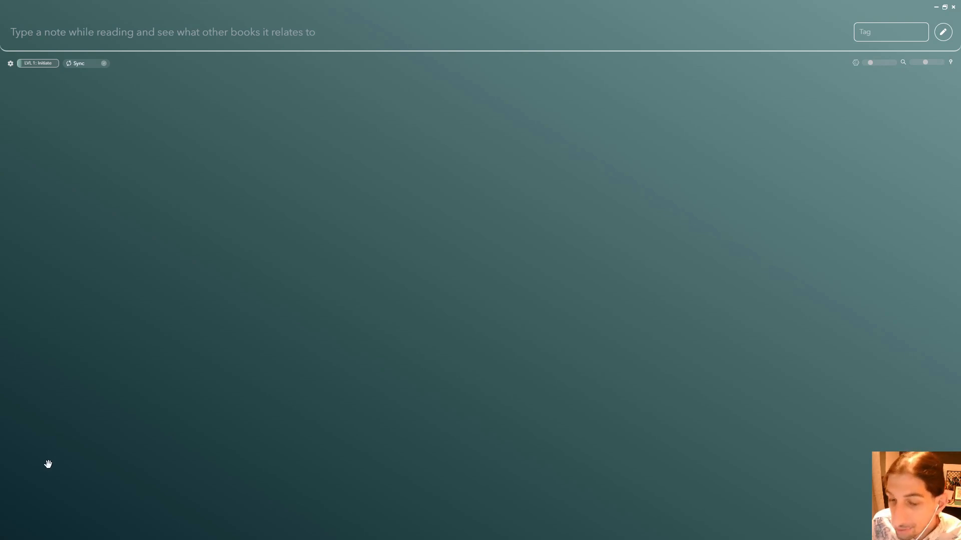
mouse_move(55, 438)
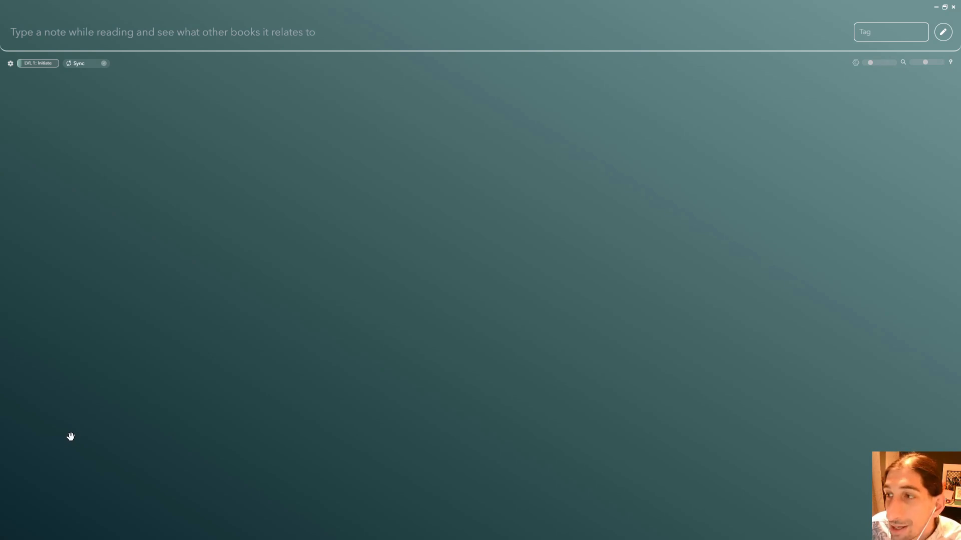
mouse_move(78, 407)
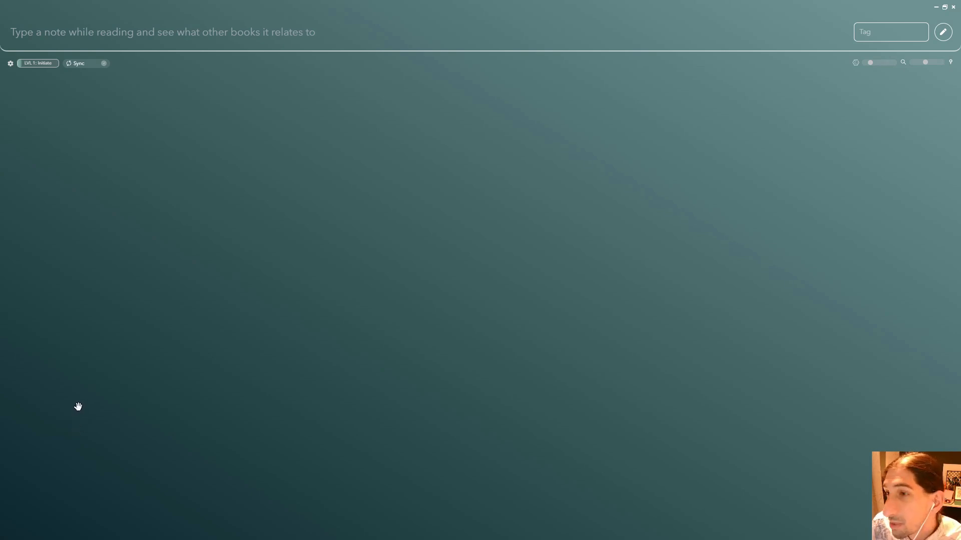
mouse_move(86, 389)
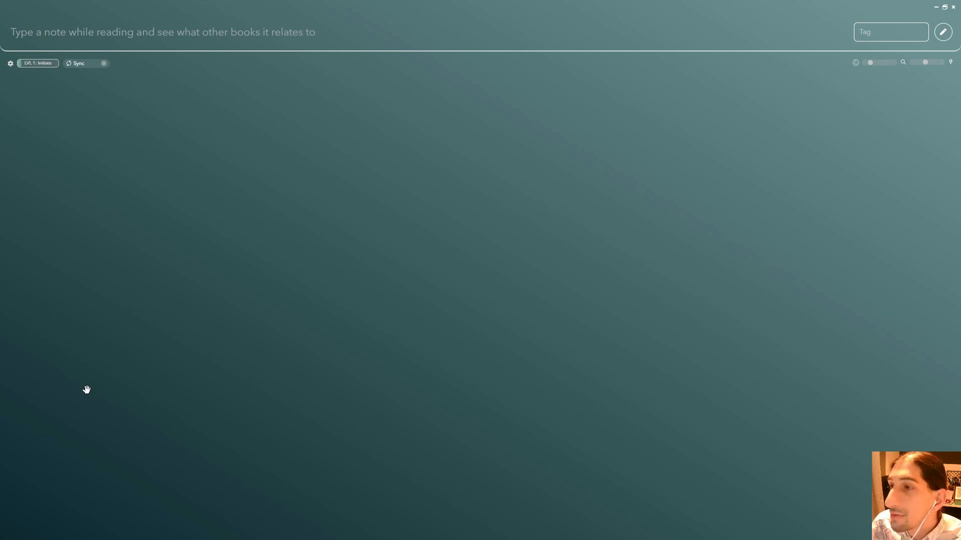
mouse_move(103, 383)
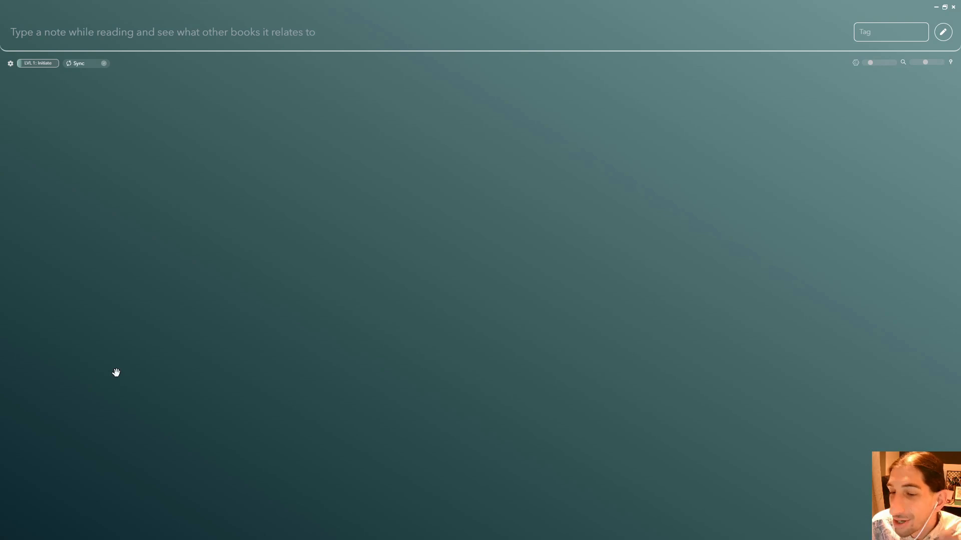
mouse_move(106, 367)
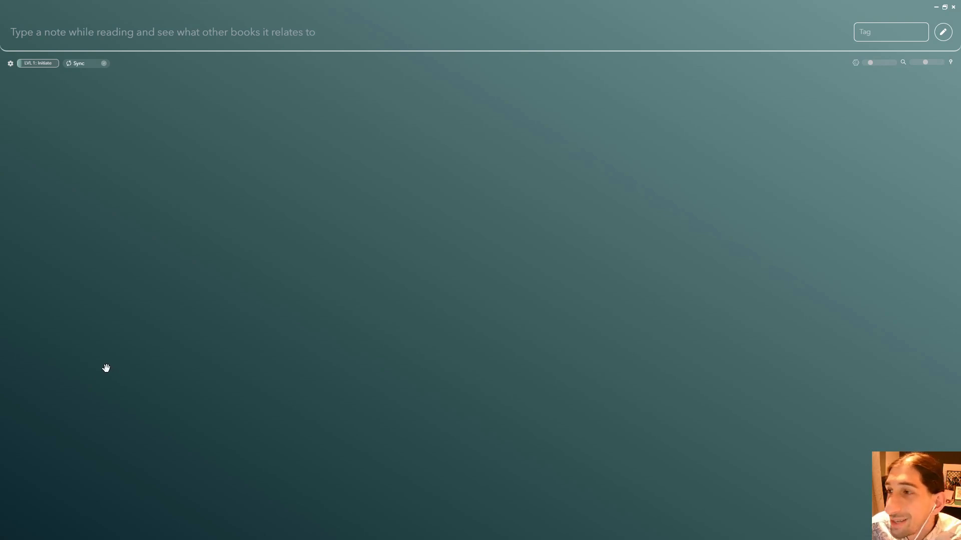
mouse_move(111, 371)
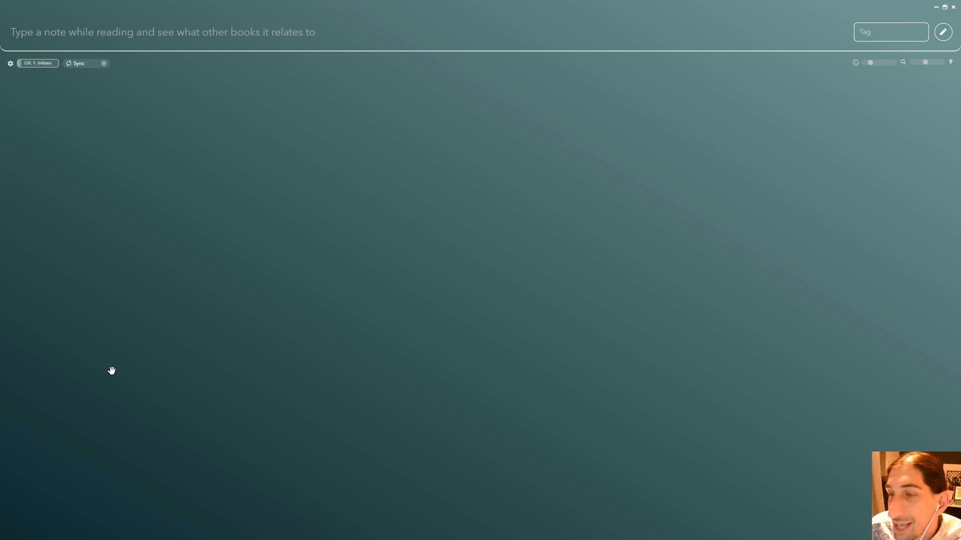
mouse_move(120, 350)
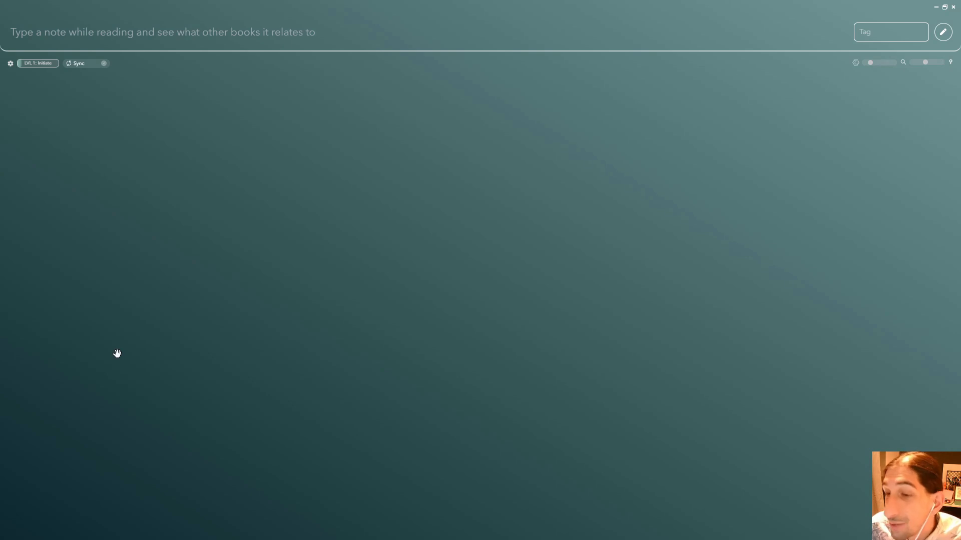
mouse_move(120, 341)
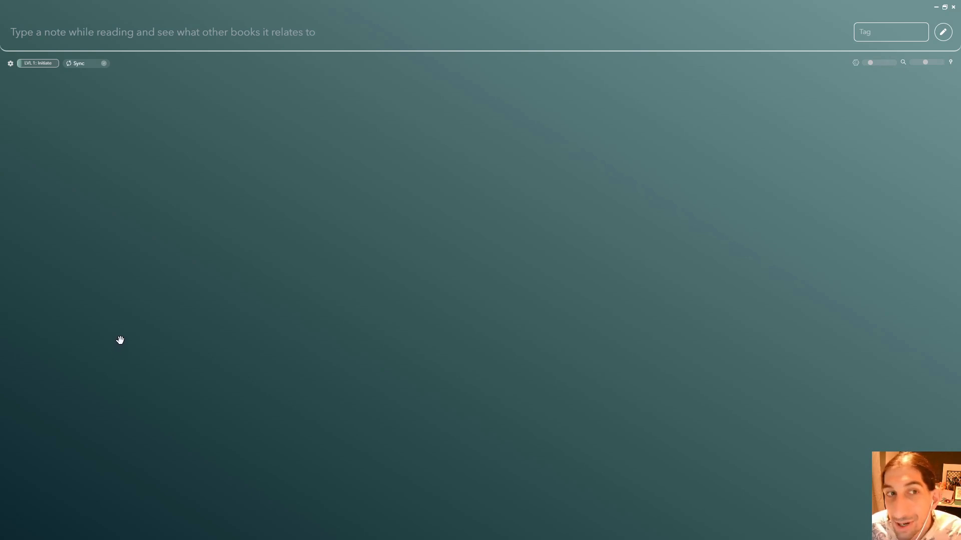
mouse_move(101, 343)
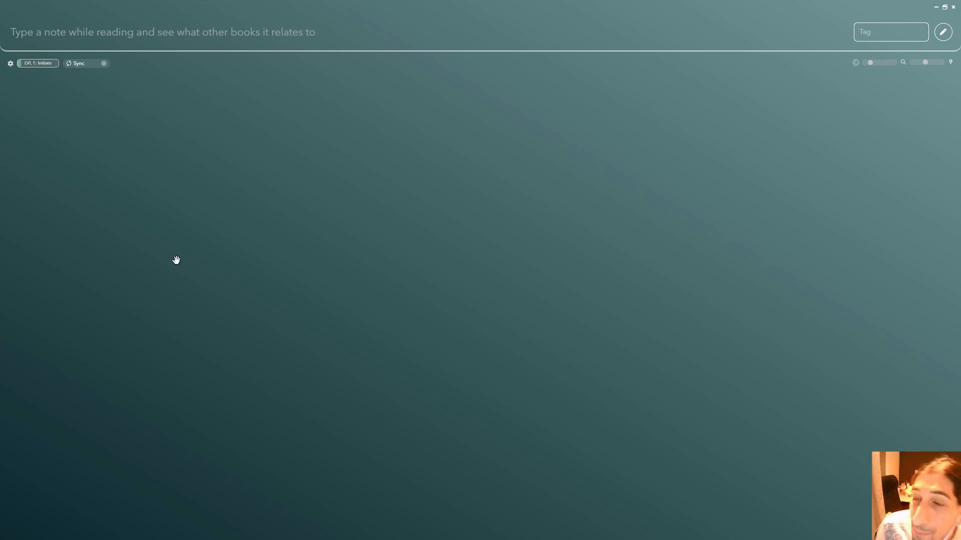
mouse_move(195, 222)
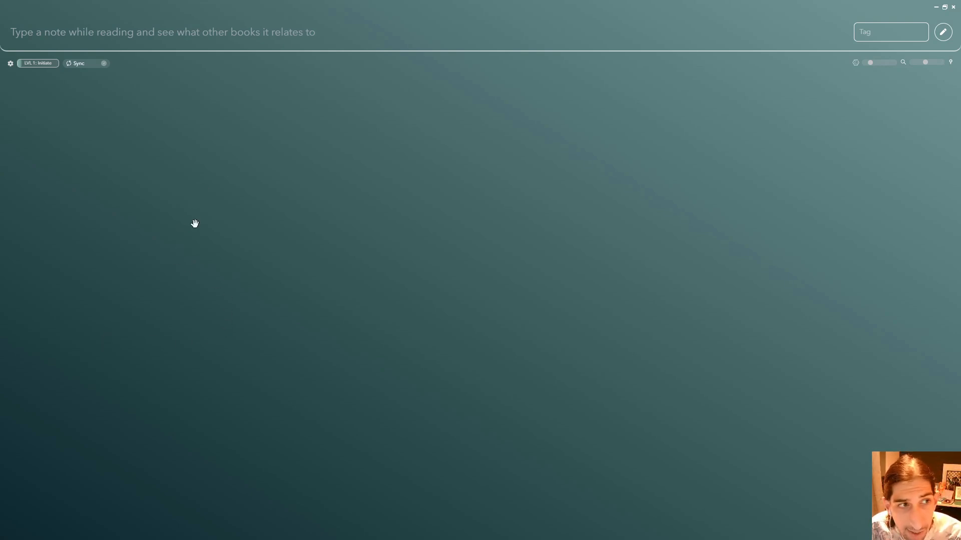
mouse_move(652, 191)
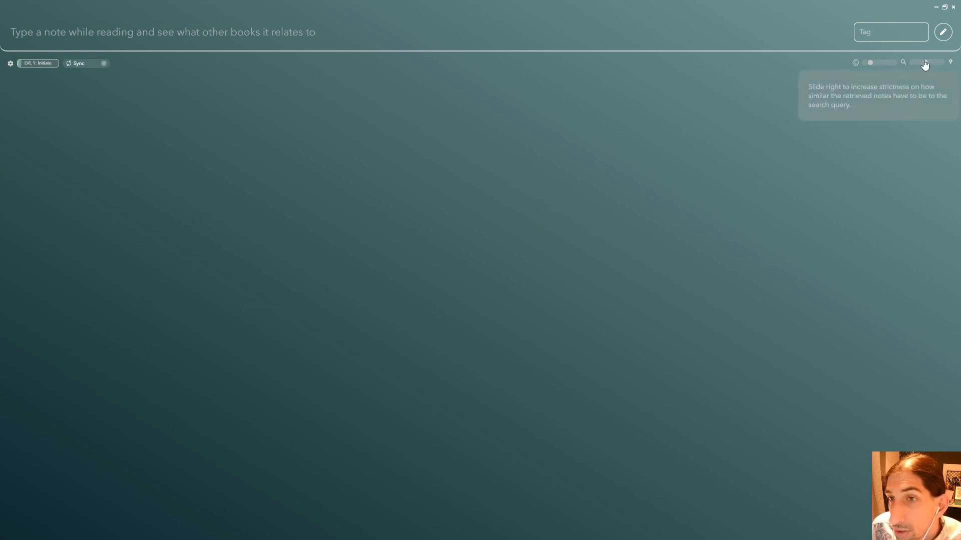
mouse_move(332, 76)
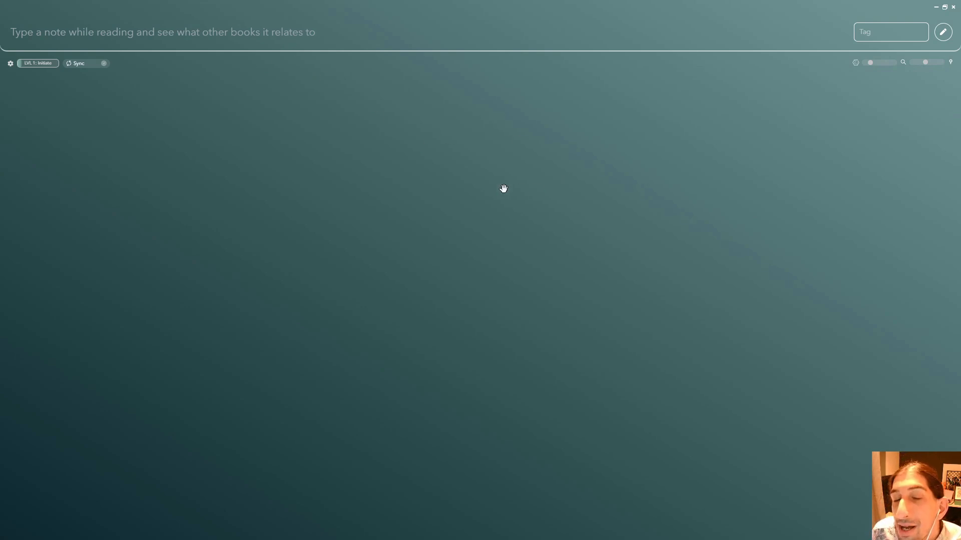
mouse_move(489, 337)
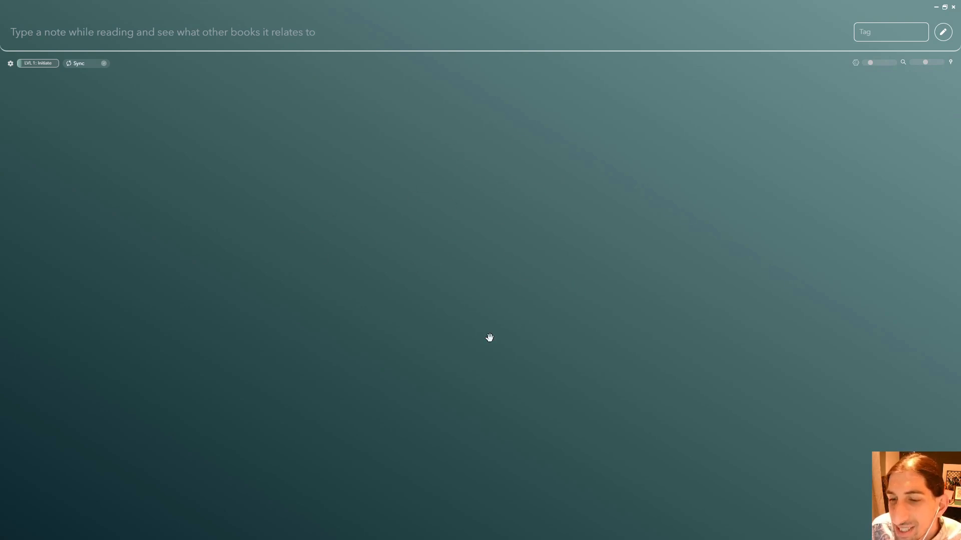
mouse_move(437, 128)
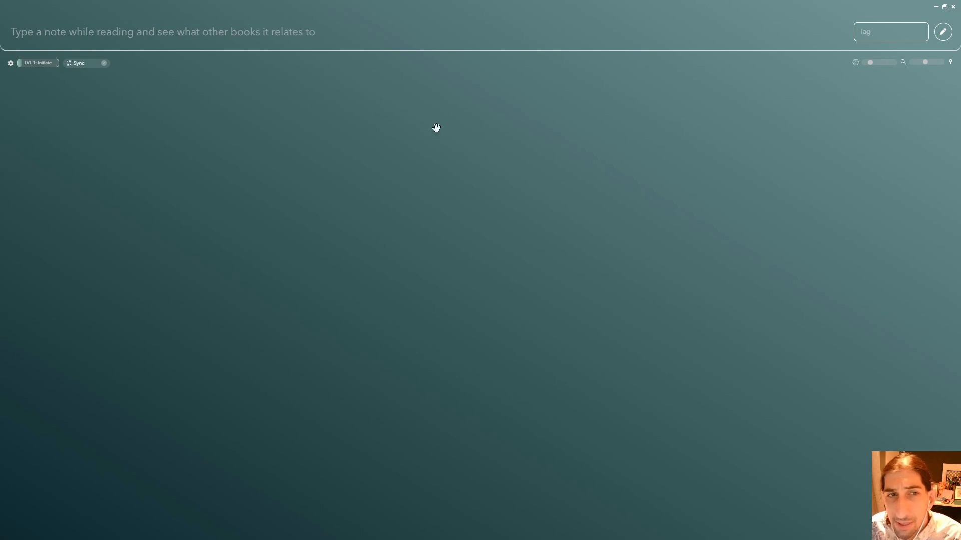
mouse_move(466, 268)
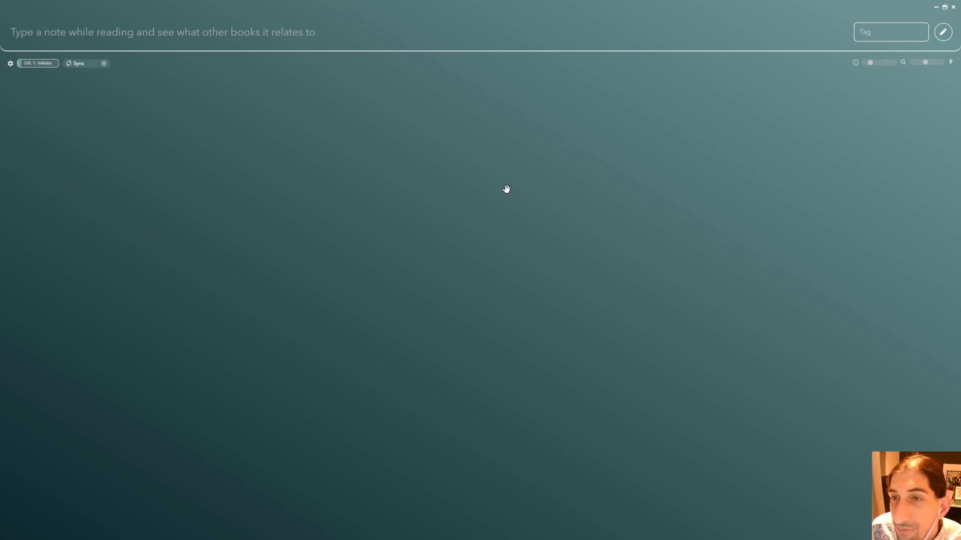
mouse_move(610, 324)
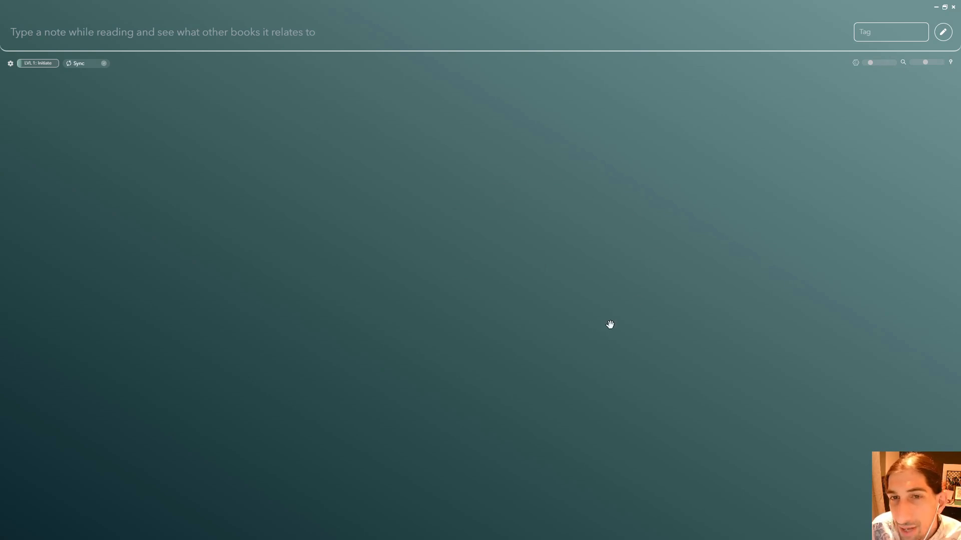
mouse_move(469, 145)
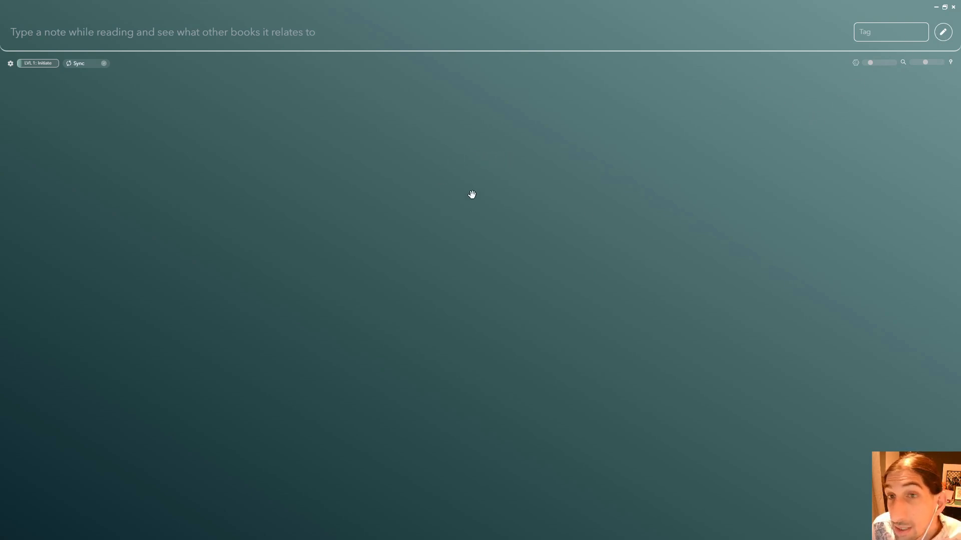
mouse_move(469, 161)
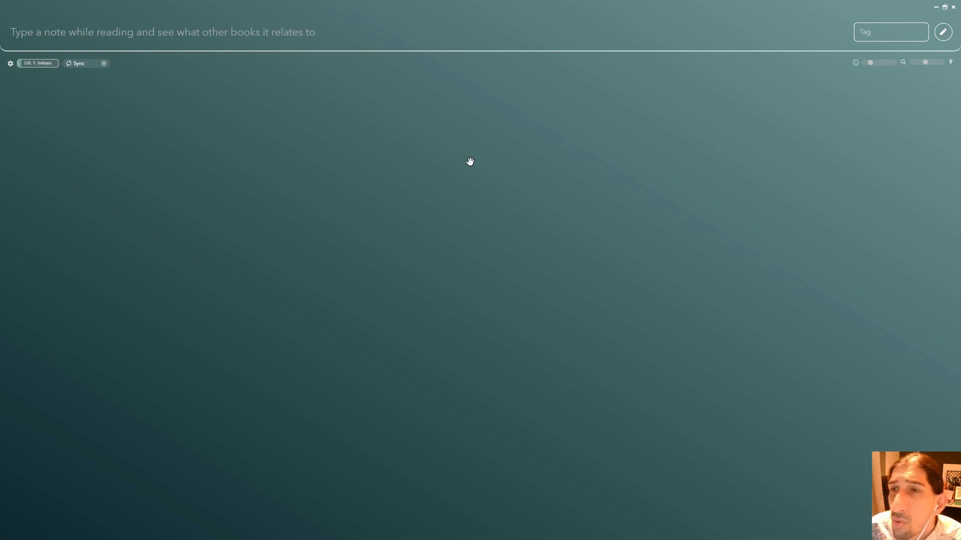
mouse_move(469, 138)
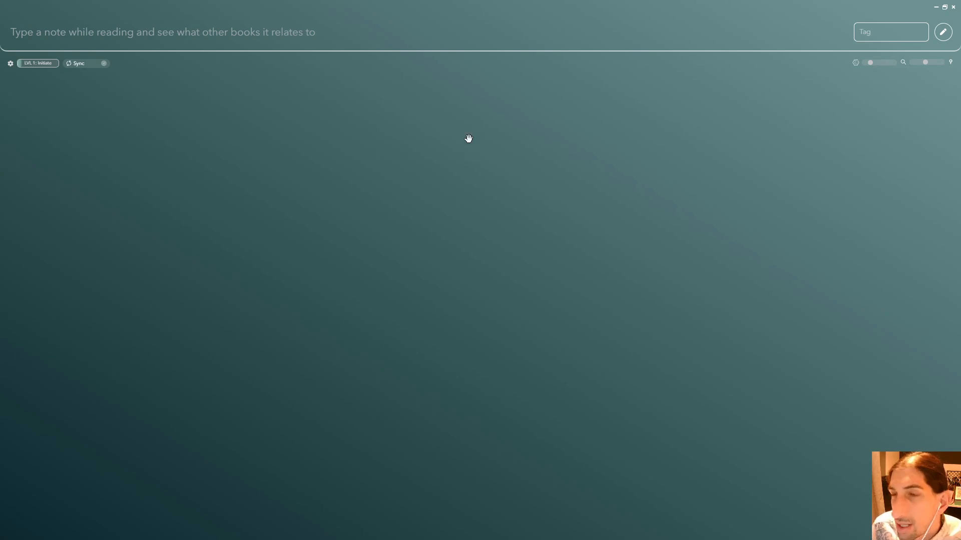
mouse_move(451, 116)
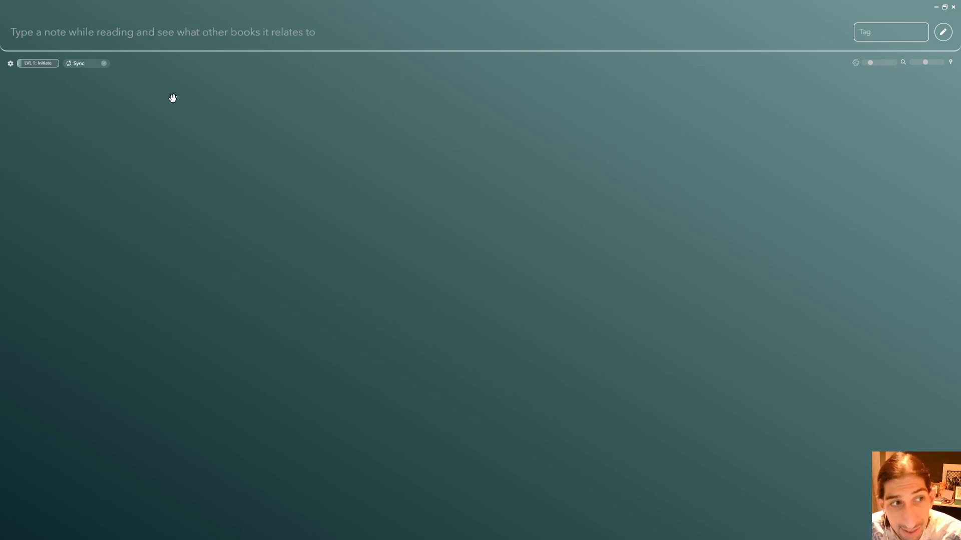
mouse_move(193, 98)
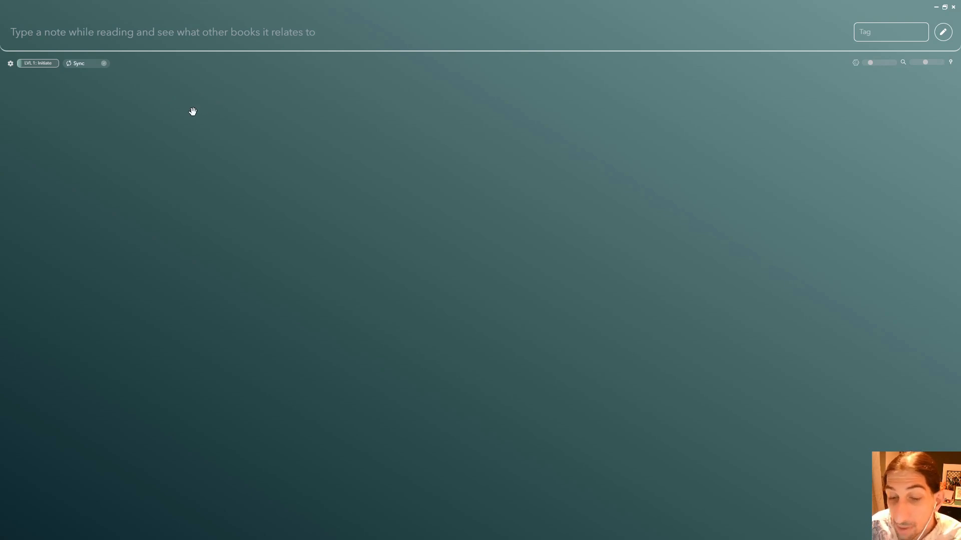
mouse_move(112, 137)
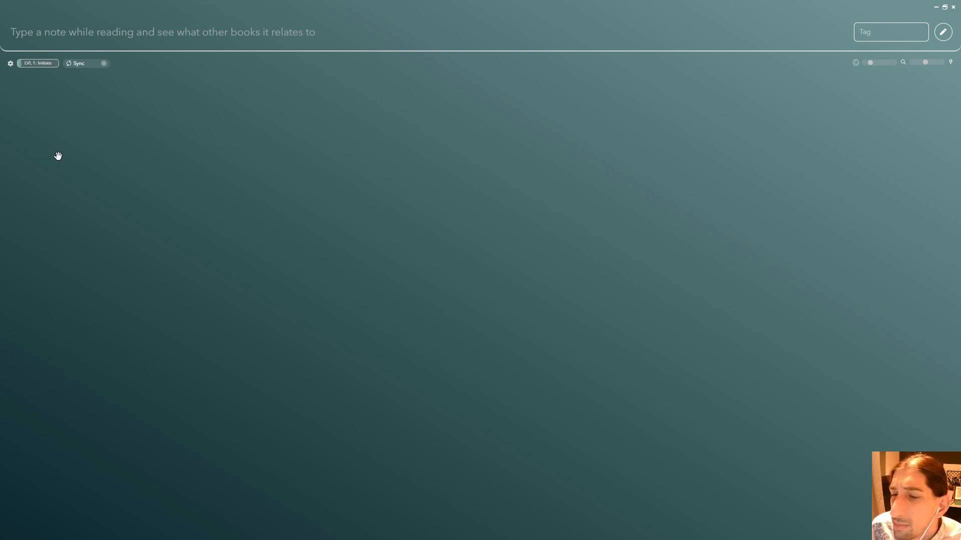
mouse_move(162, 161)
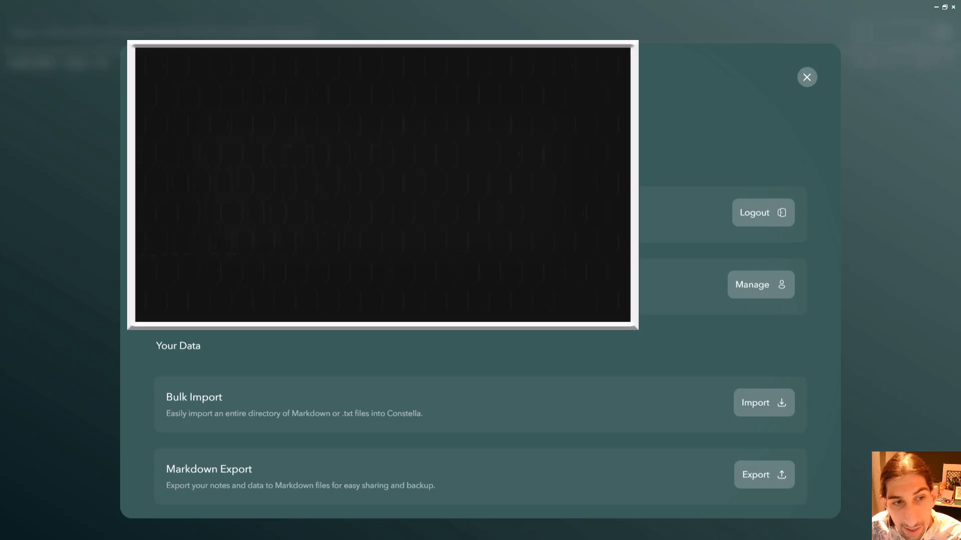
Step: Review the Functional, Account and About settings (version 2.0.8), then close Settings
scroll(down, 3)
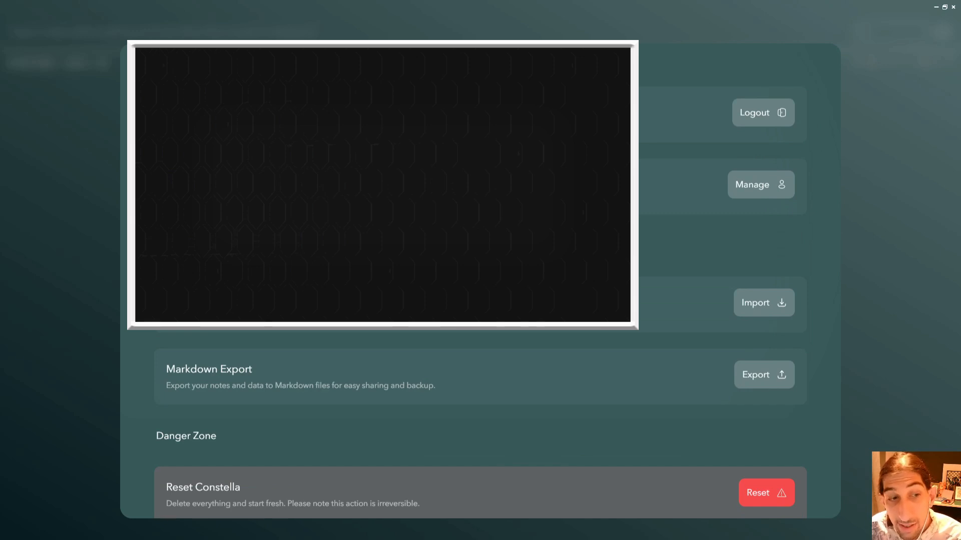
scroll(down, 3)
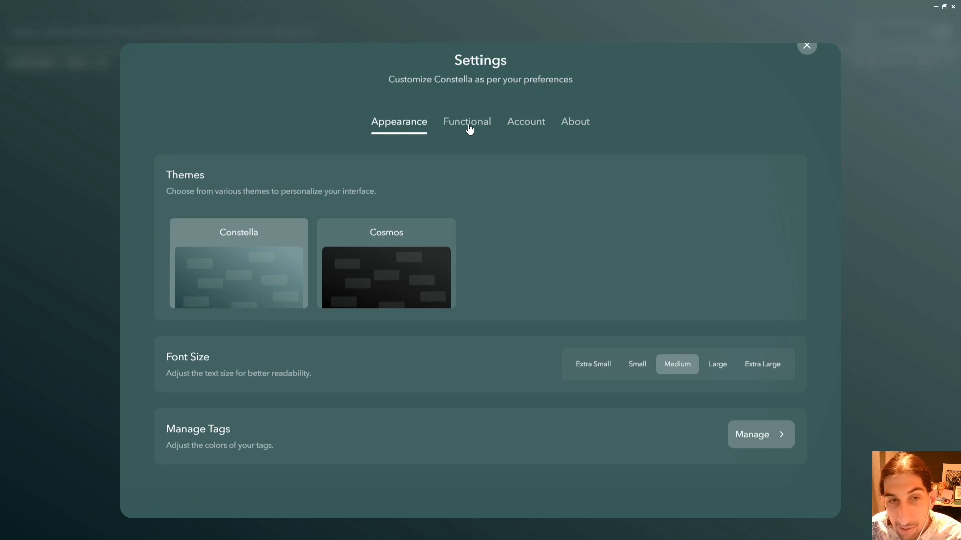
click(467, 122)
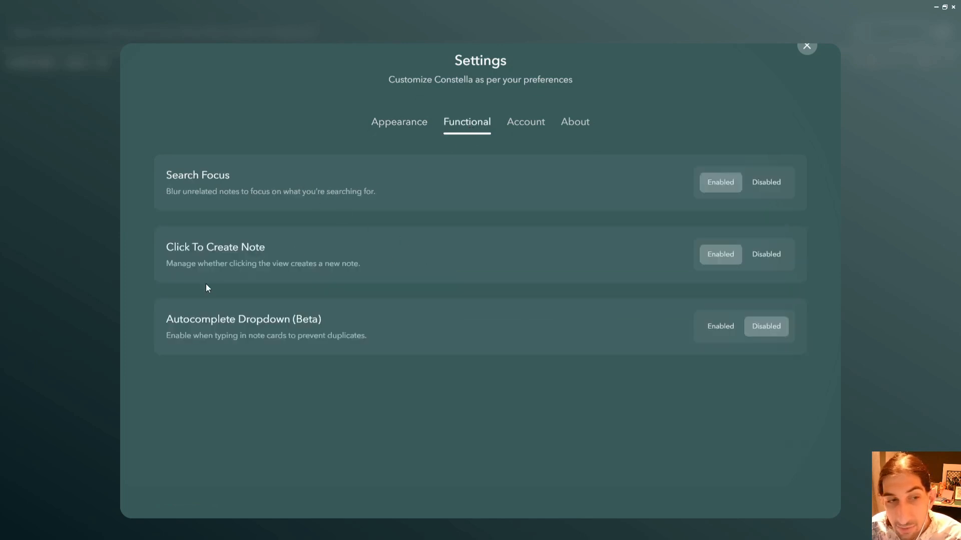
mouse_move(268, 259)
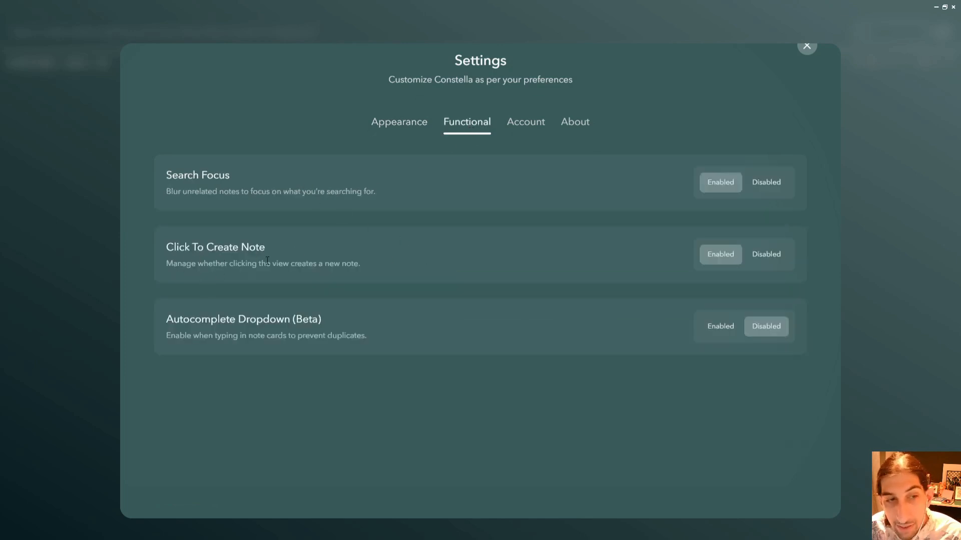
mouse_move(265, 330)
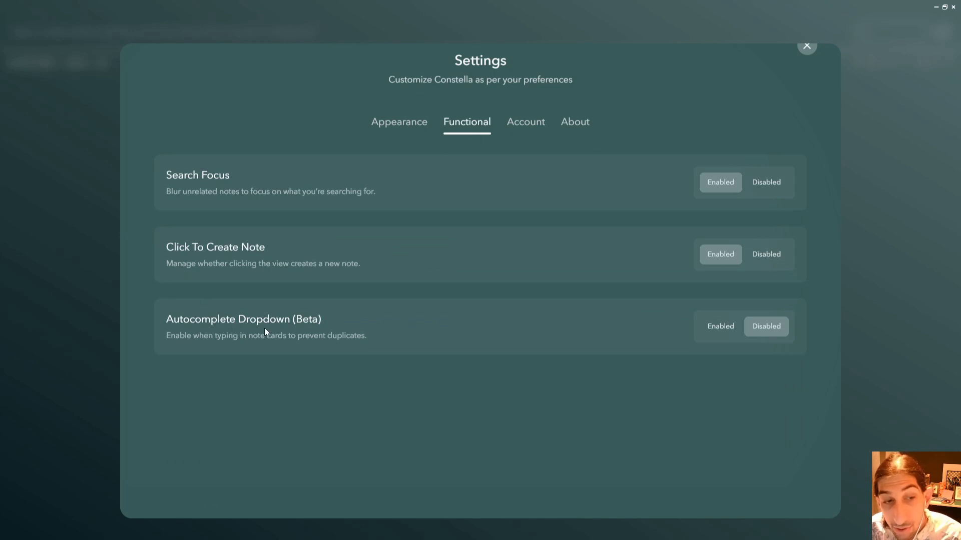
click(525, 121)
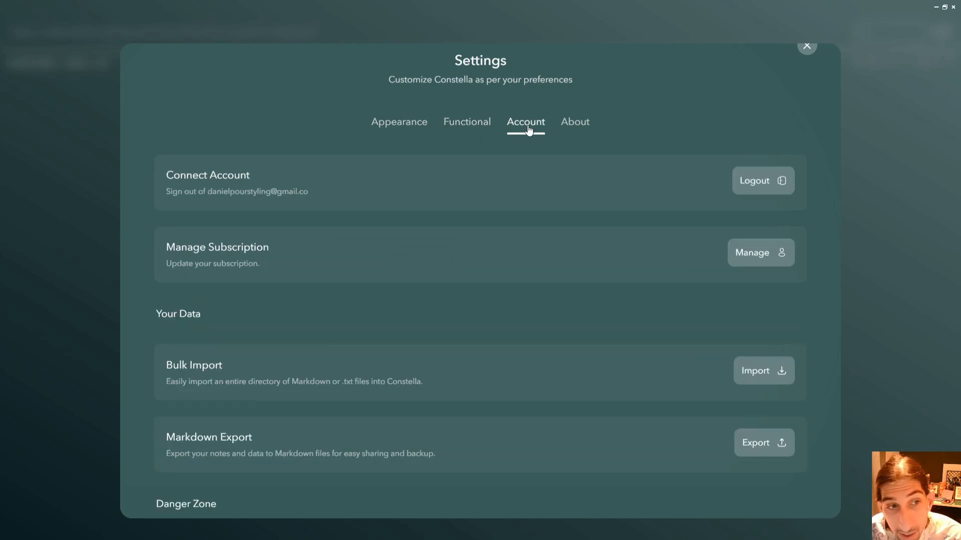
click(574, 121)
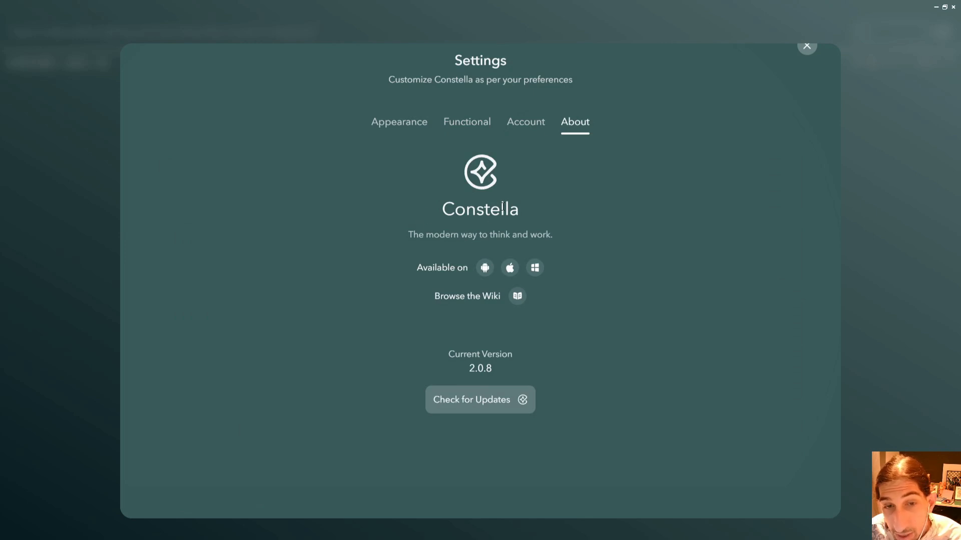
mouse_move(489, 385)
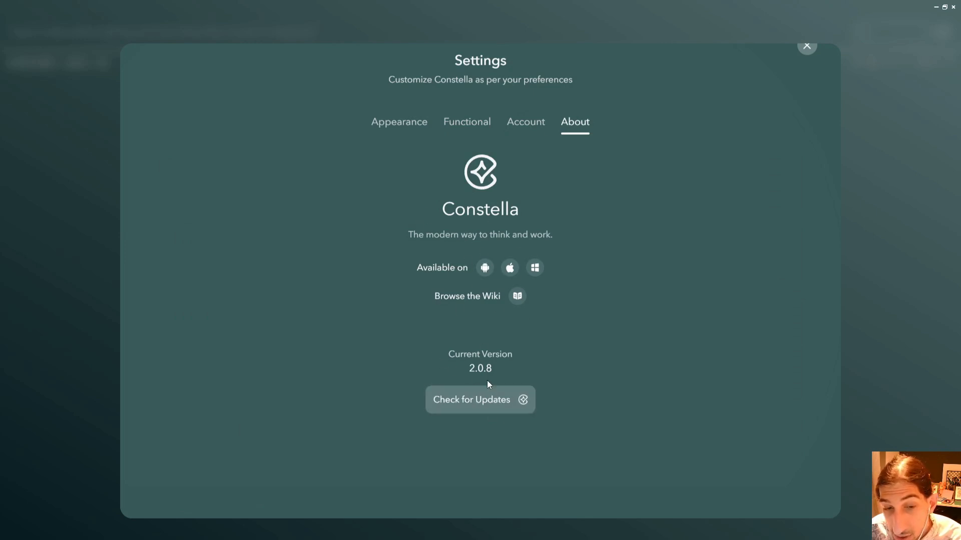
click(806, 46)
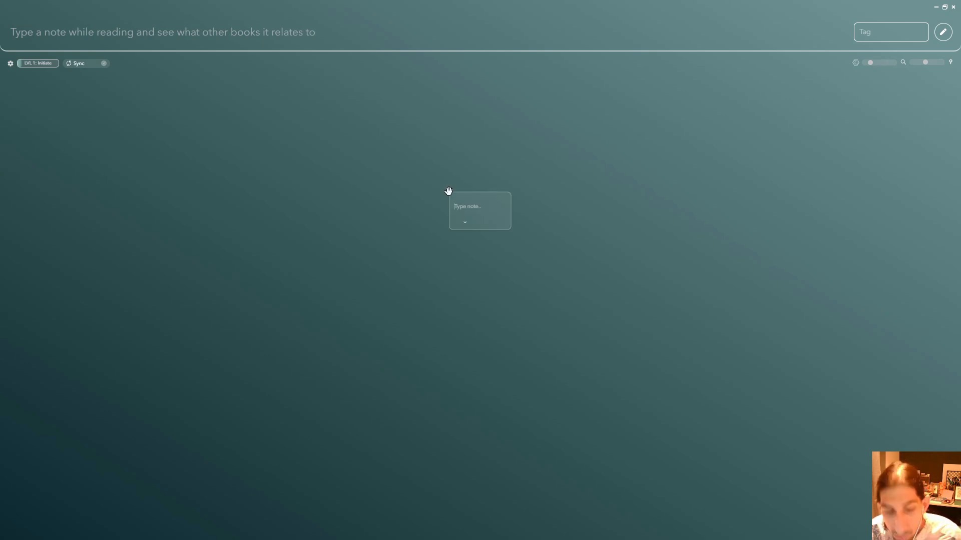
Step: Type the title 'Test note' into the new card
text(Tesg)
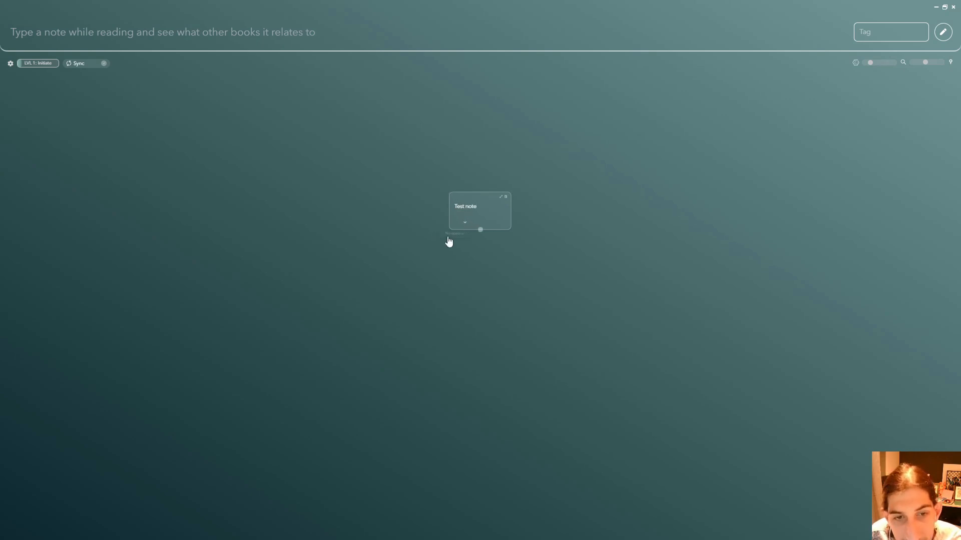
Step: Write a 'Test' heading and an 'ff' line in Test note's body, showing the commands list
click(500, 197)
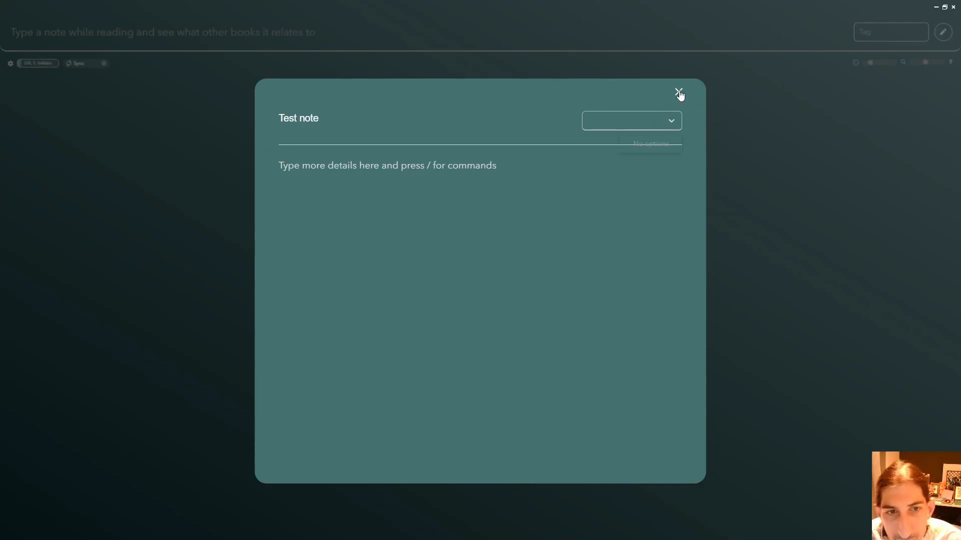
click(677, 91)
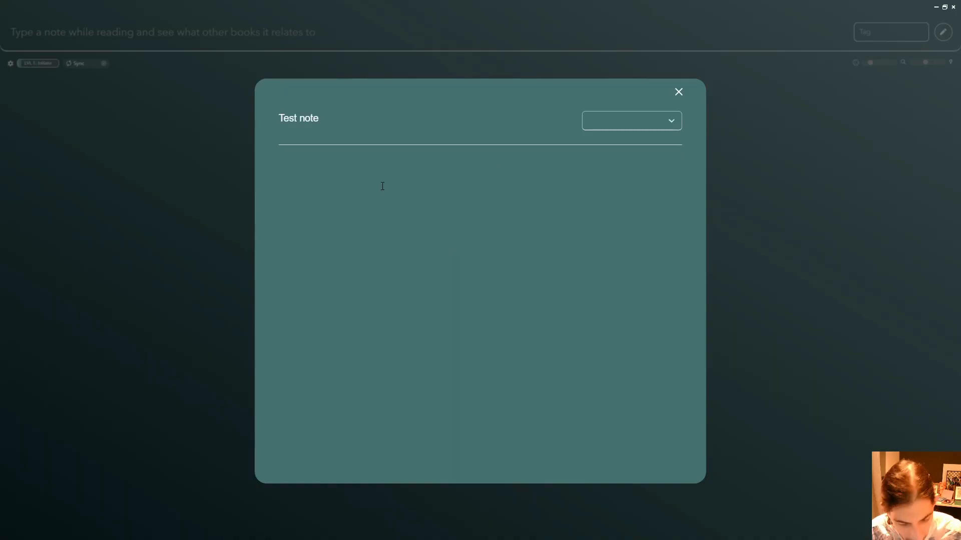
text(/)
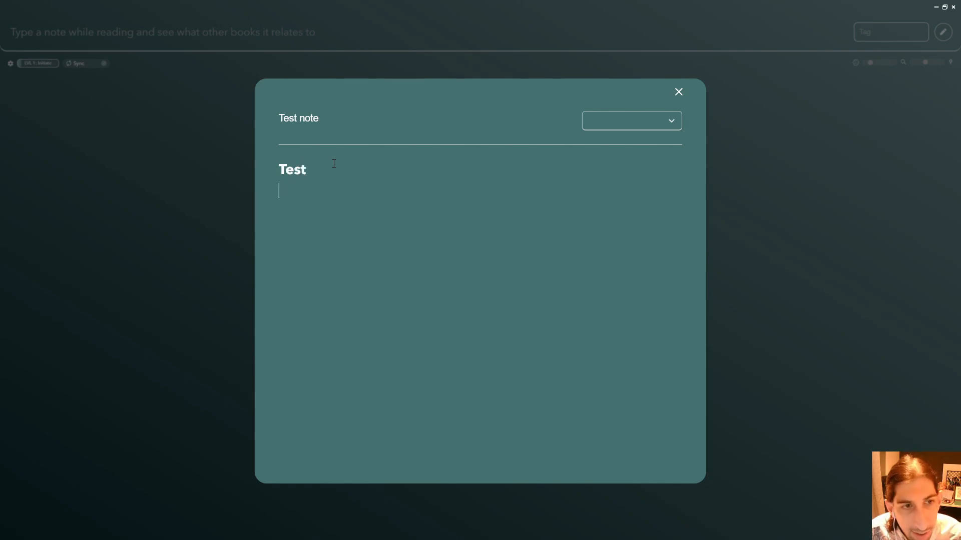
text(ff)
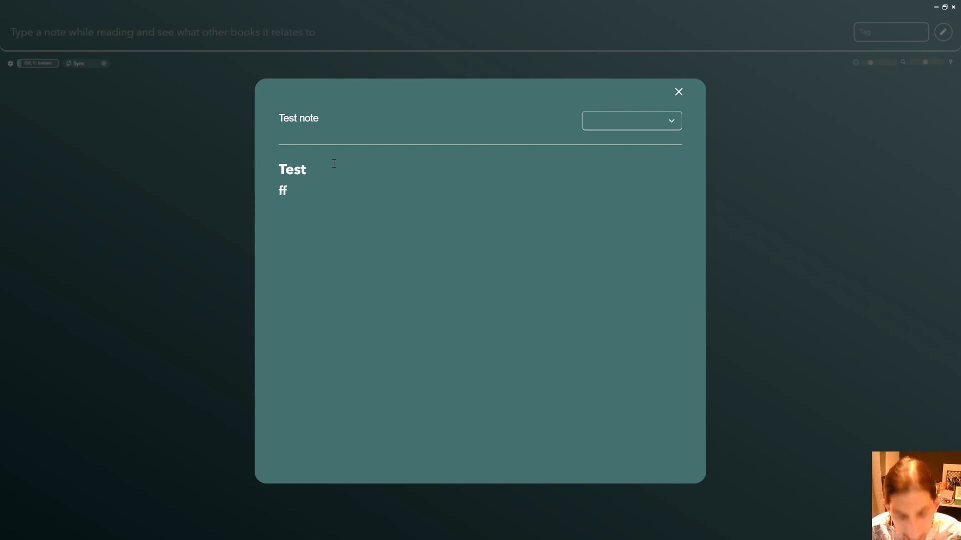
text(/)
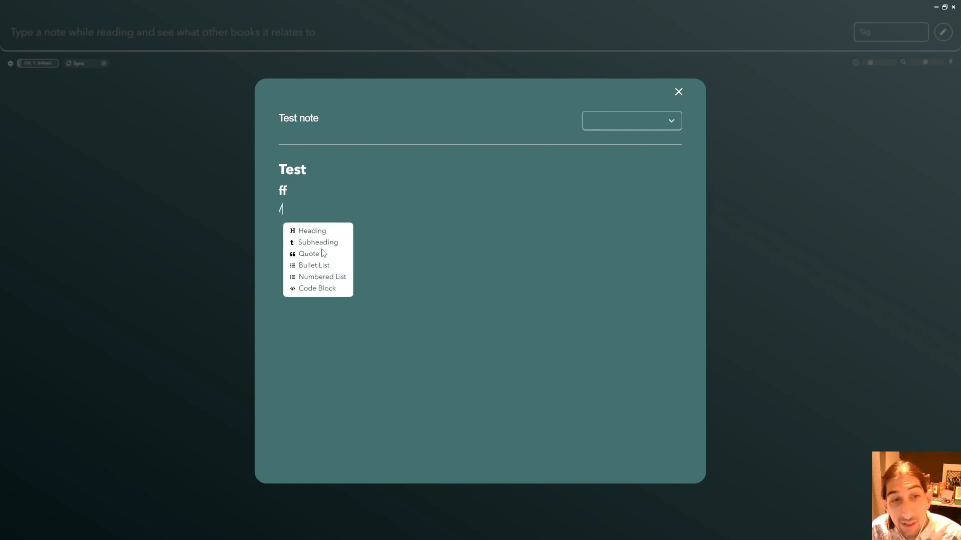
mouse_move(314, 280)
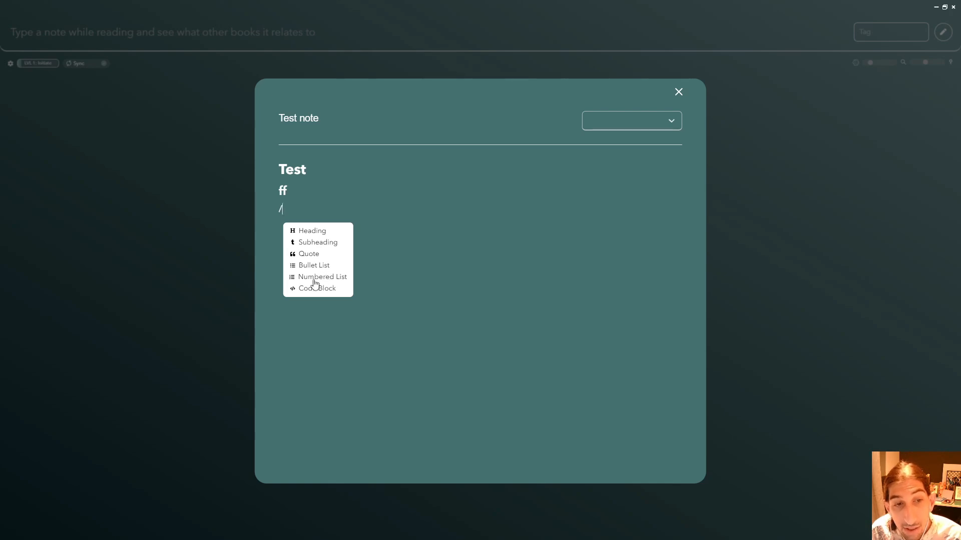
Step: Close the note and title a new card 'Test note 2'
click(678, 92)
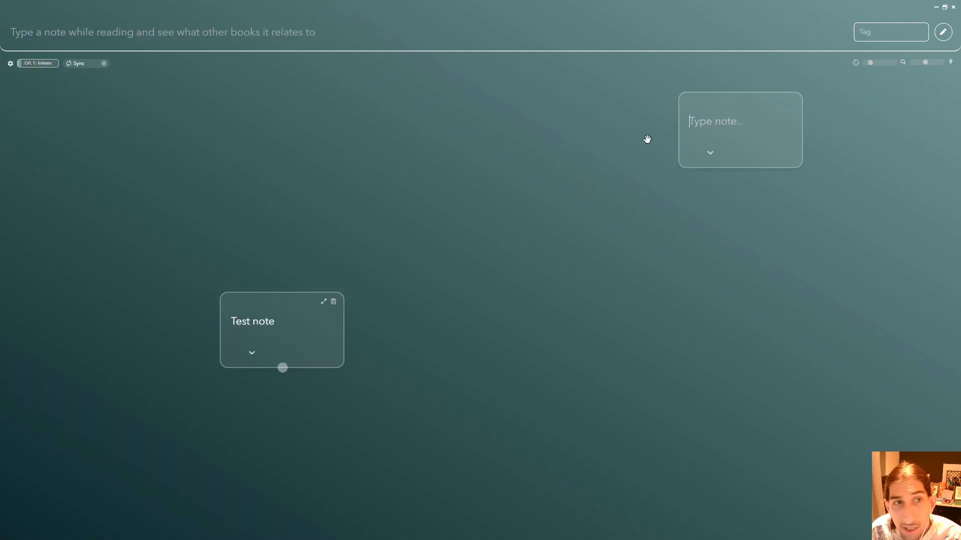
mouse_move(619, 193)
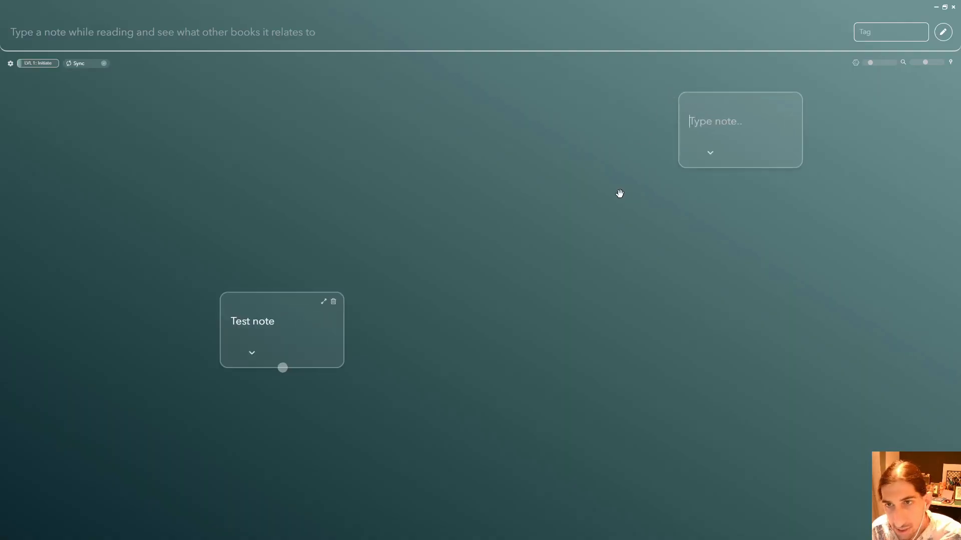
text(T)
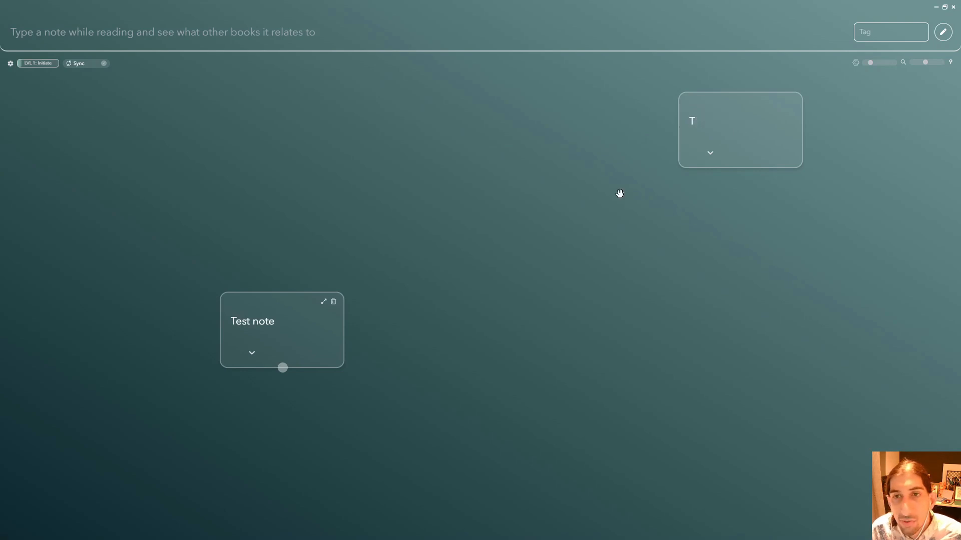
text(est mm)
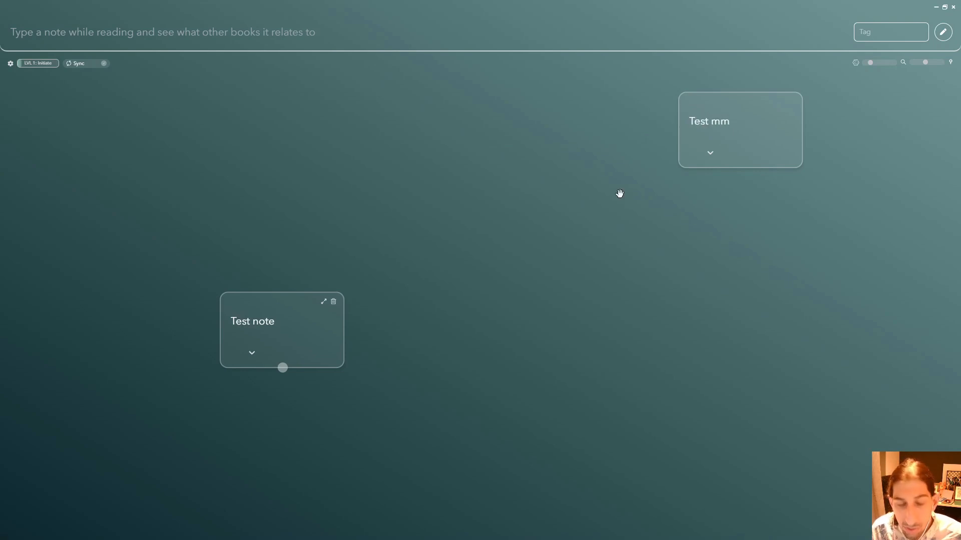
text(Test note 2)
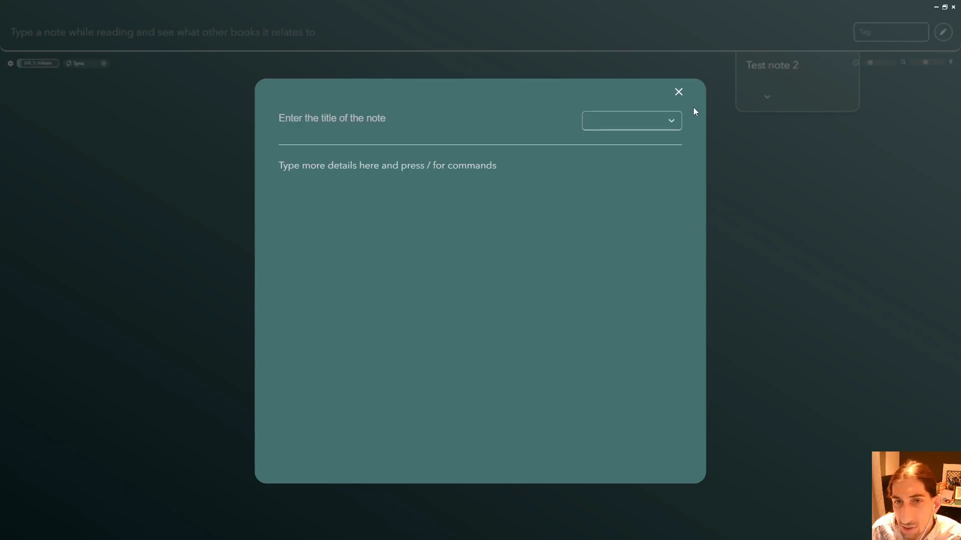
Step: Close the empty note, pan the canvas, and add another blank card
click(679, 92)
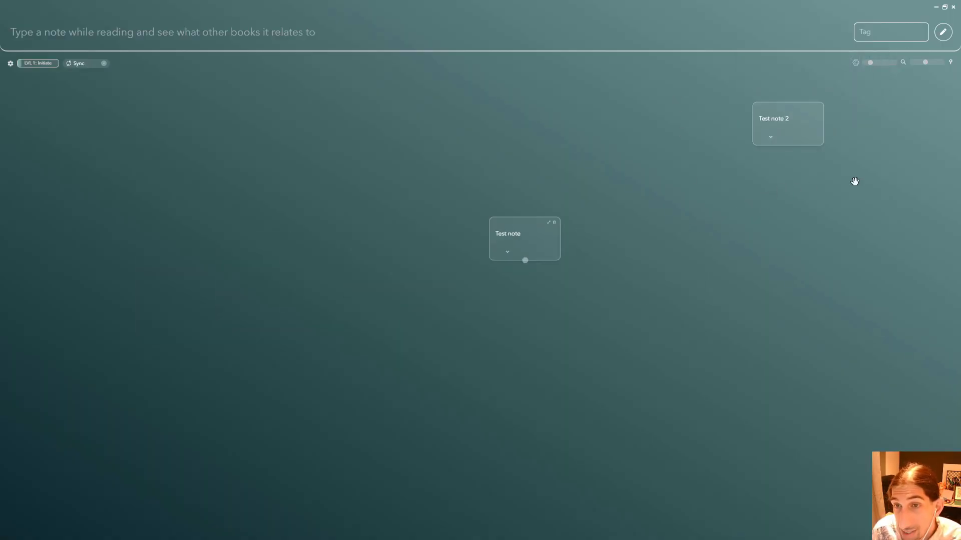
drag(855, 181, 751, 215)
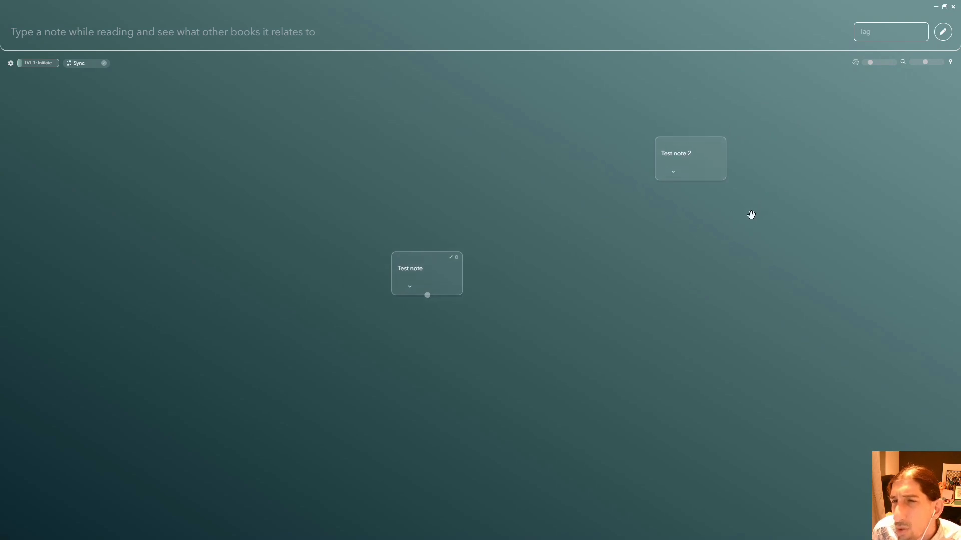
mouse_move(678, 181)
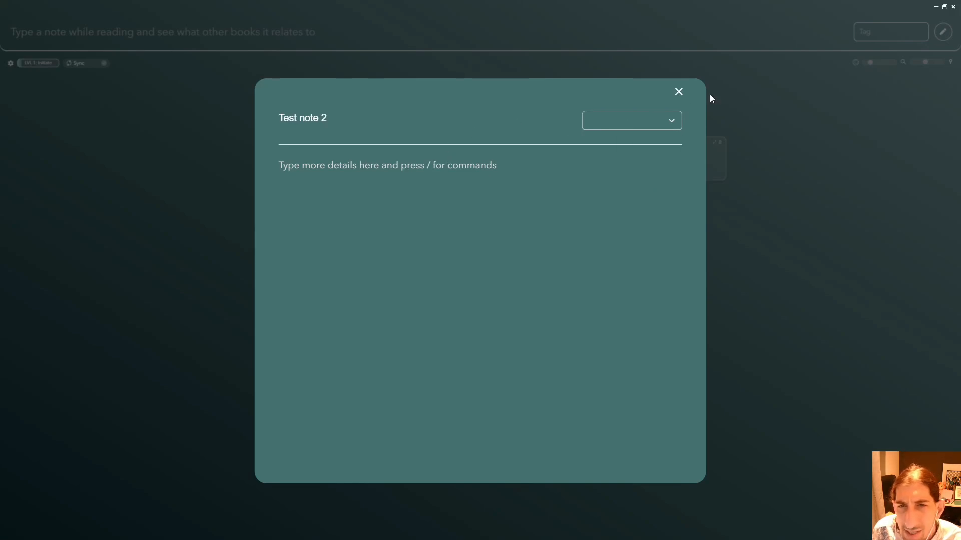
click(677, 91)
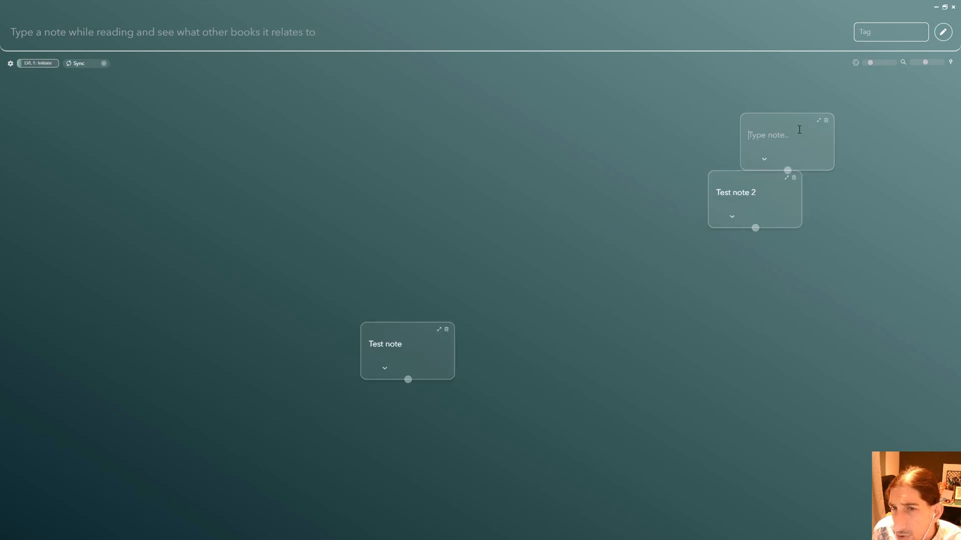
Step: Drag the new empty card leftward into position on the canvas
drag(787, 141, 534, 150)
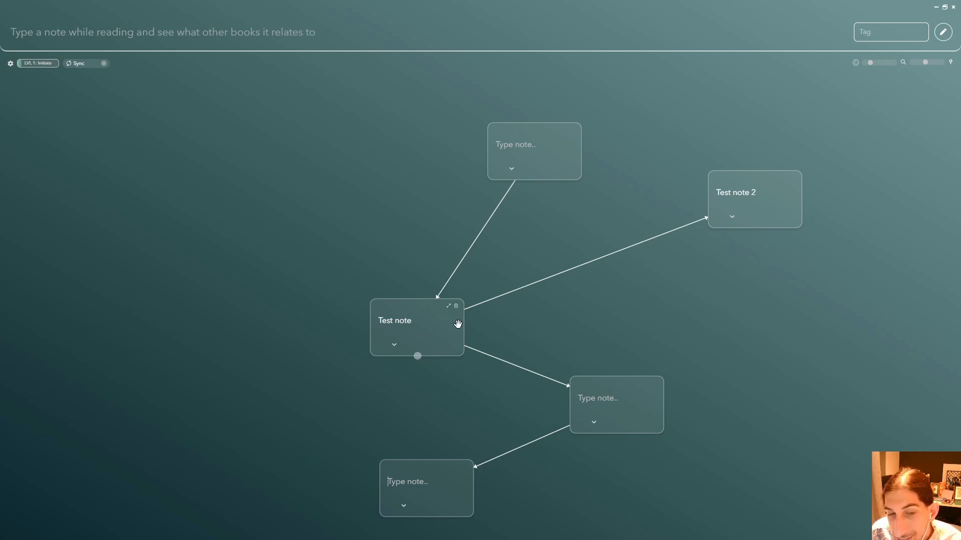
Step: Open and close Test note and an empty note, leaving the cards in a two-row grid
click(448, 306)
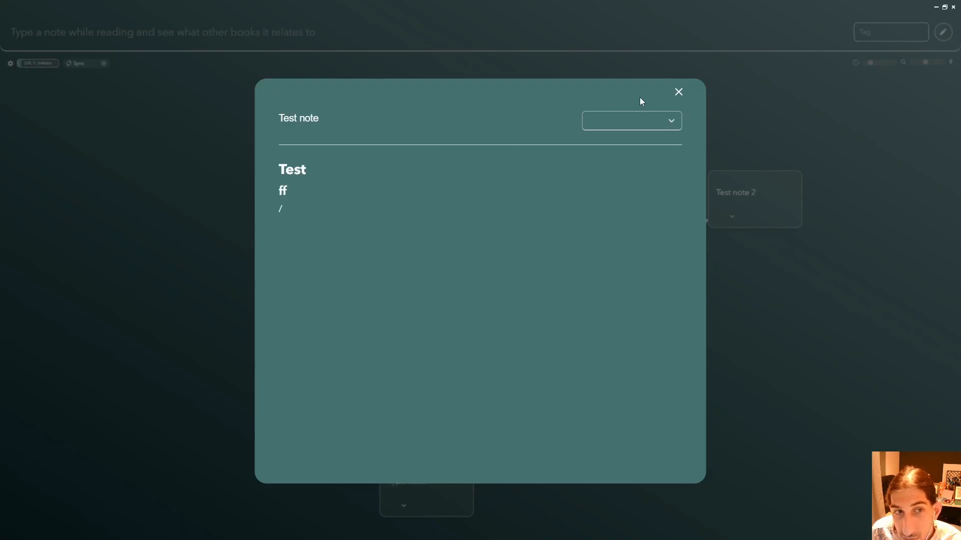
click(630, 121)
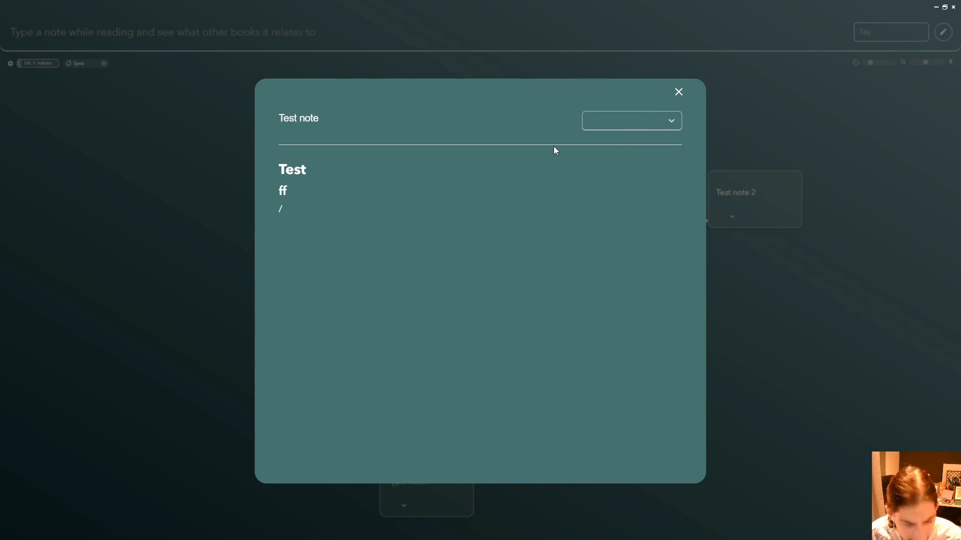
click(678, 91)
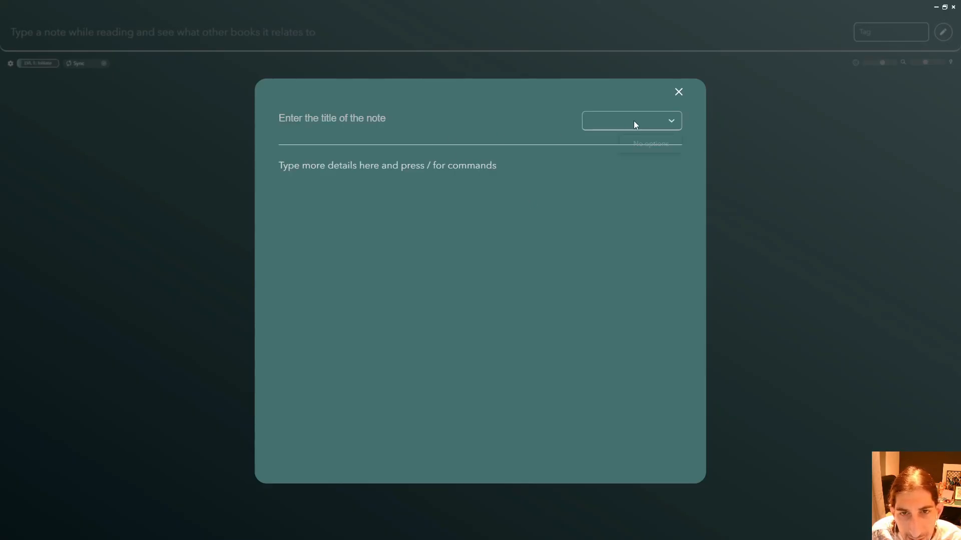
click(678, 92)
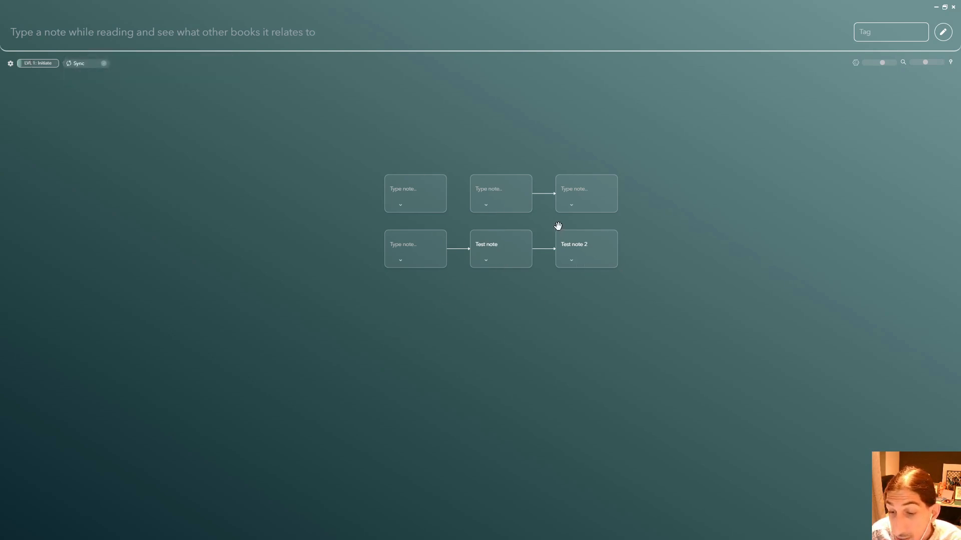
Step: Drag the cards around, placing Test note 2 beside Test note along the bottom
drag(588, 257, 707, 251)
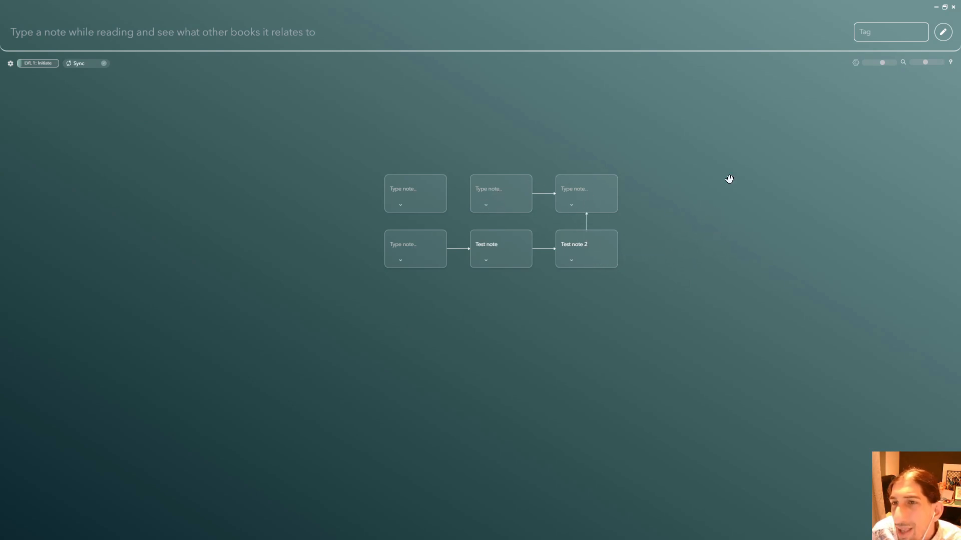
scroll(down, 3)
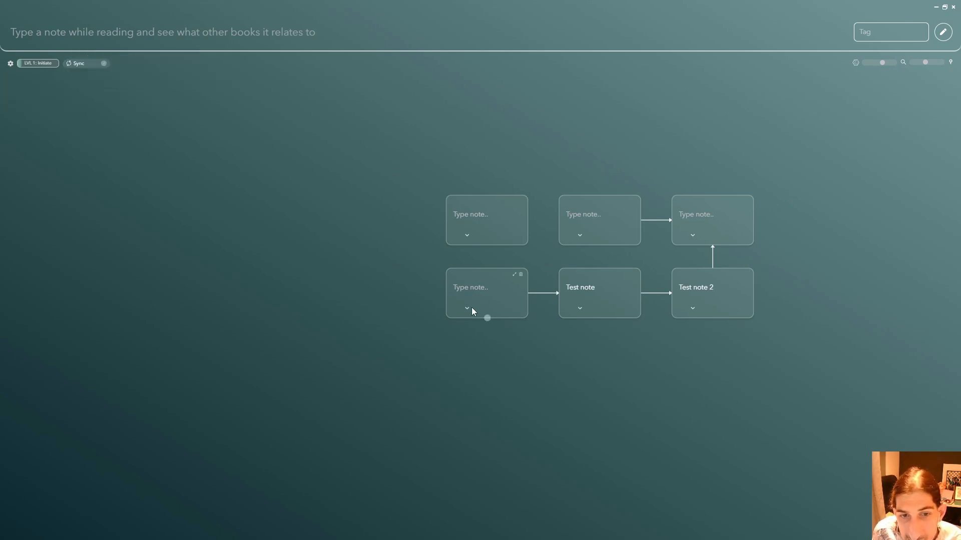
click(467, 308)
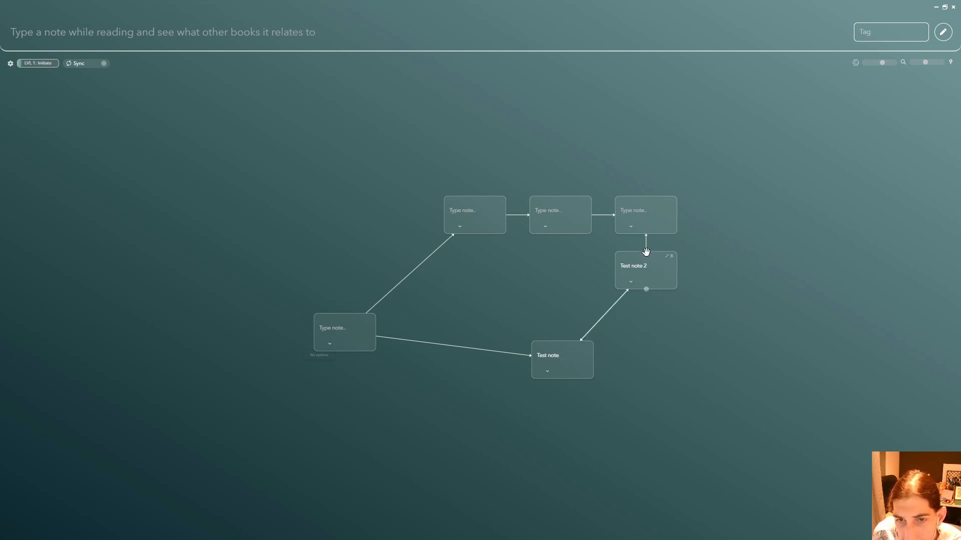
drag(645, 269, 677, 369)
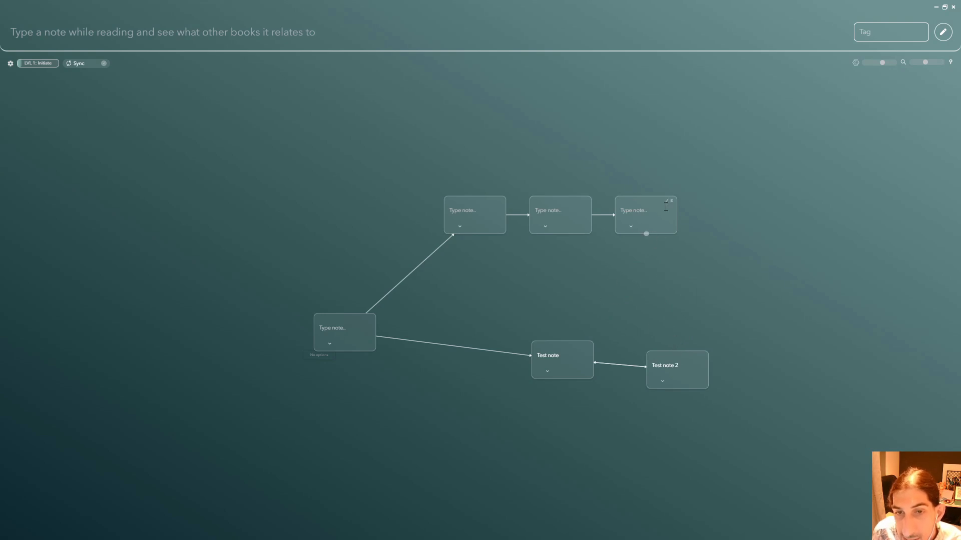
mouse_move(78, 63)
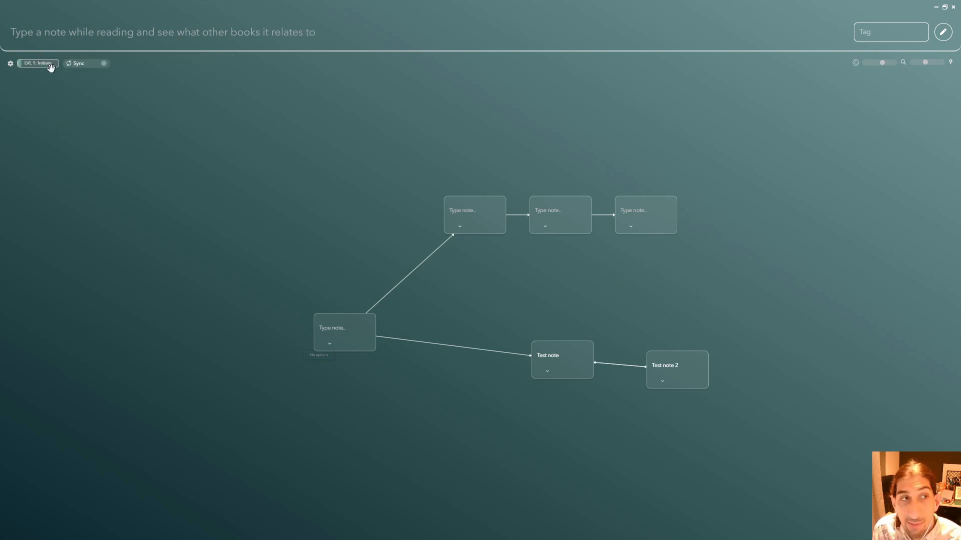
mouse_move(79, 63)
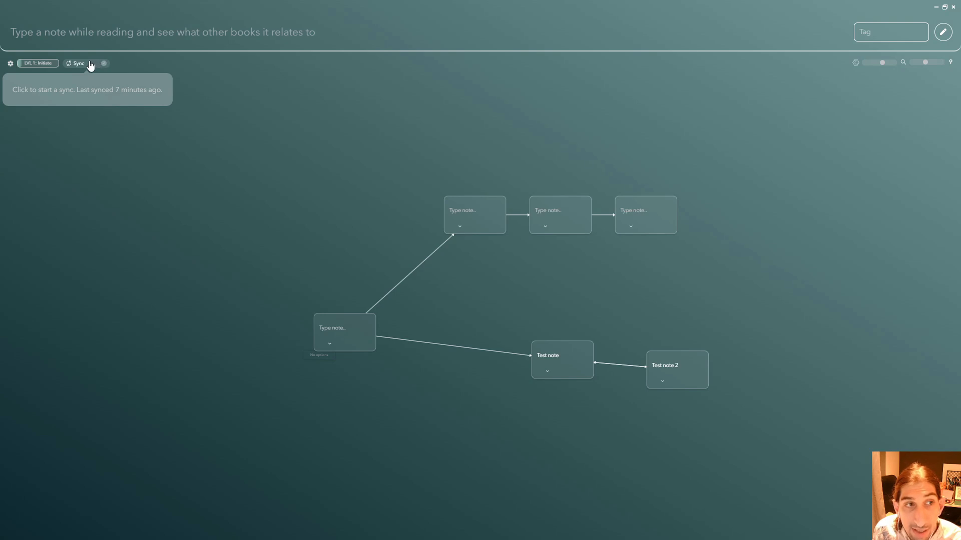
mouse_move(388, 313)
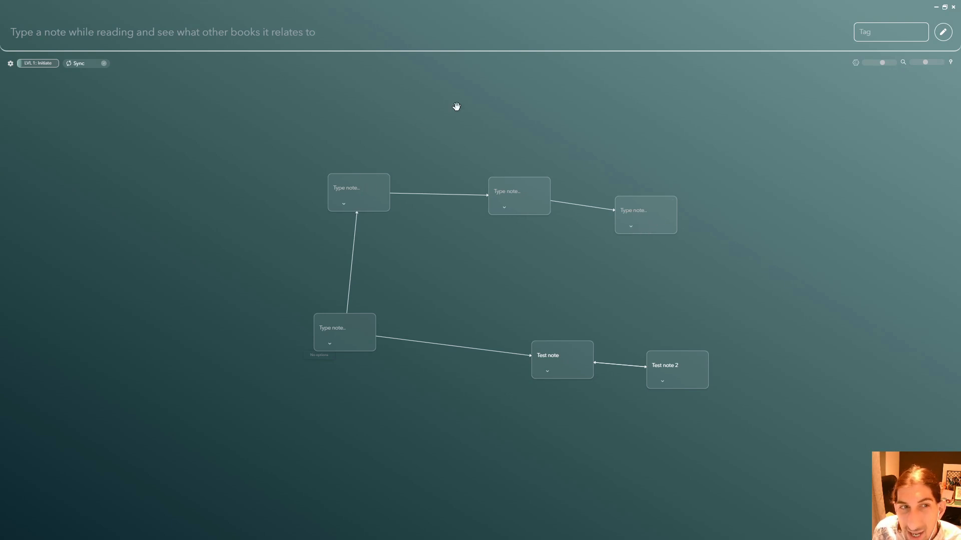
mouse_move(552, 89)
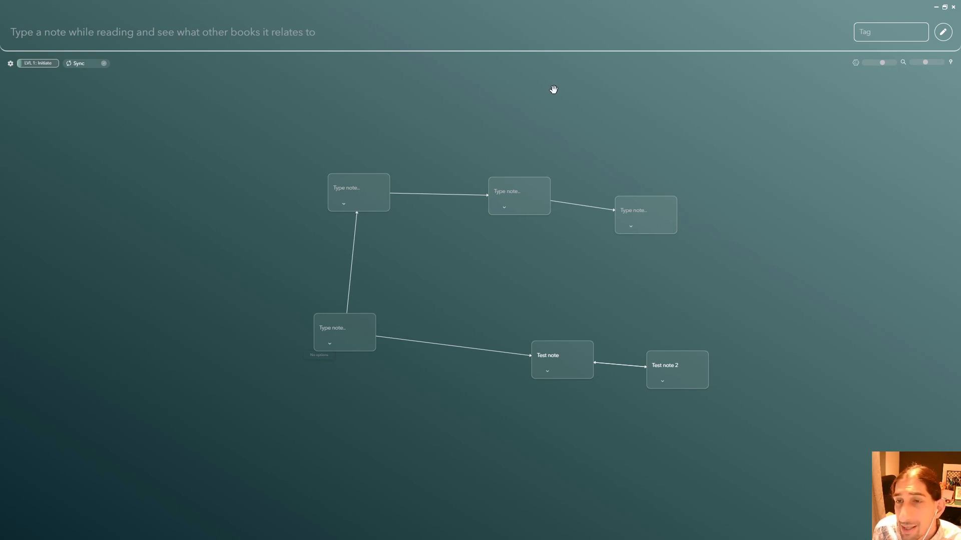
mouse_move(556, 90)
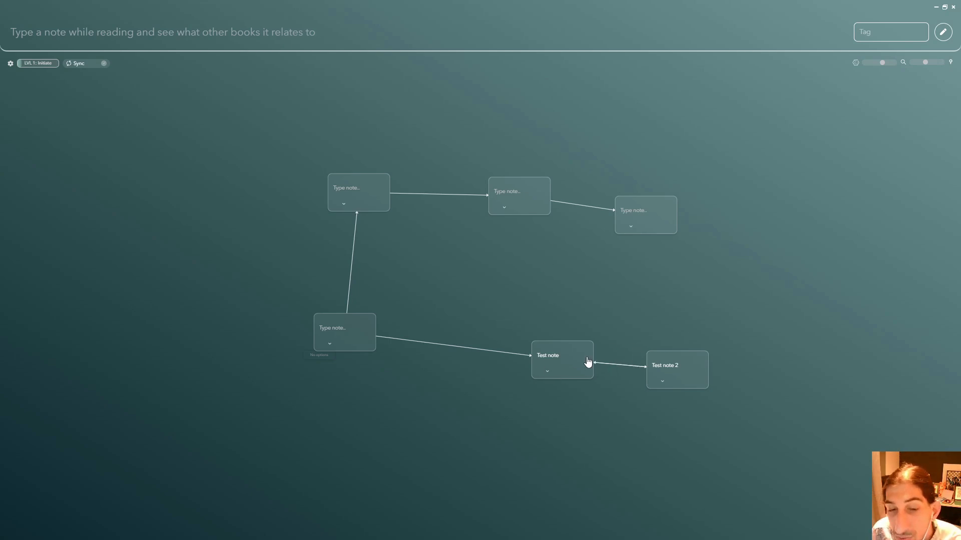
Step: Link a new card to the rightmost blank card and type 'Take notes' into it
click(560, 355)
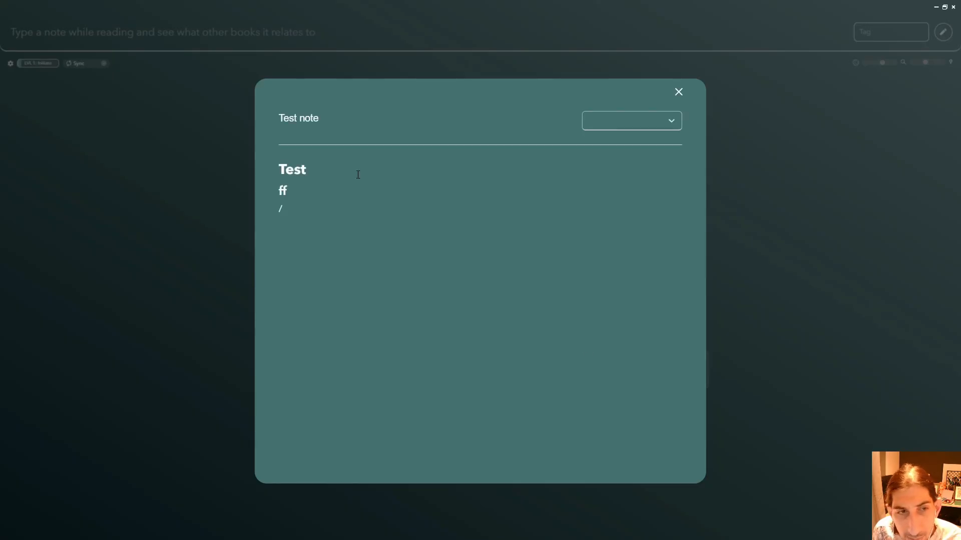
click(679, 92)
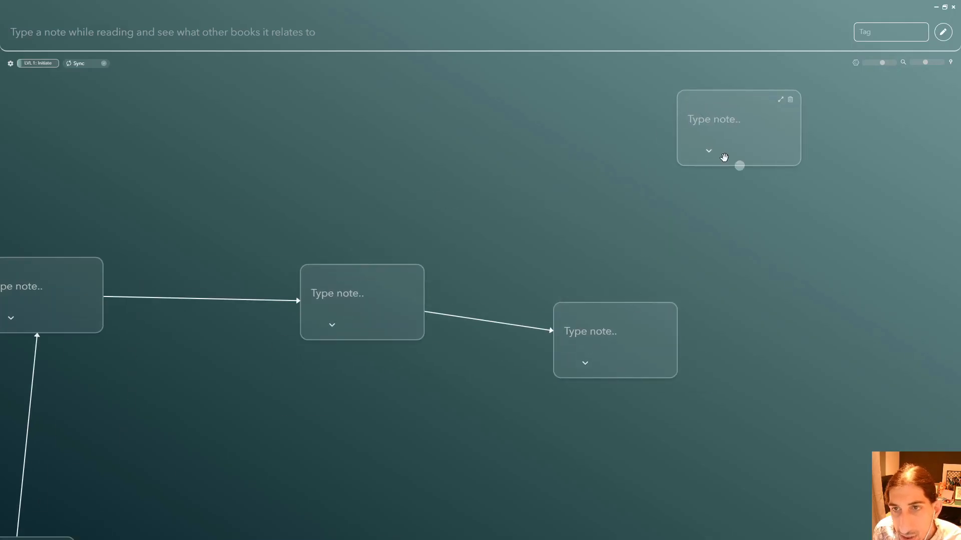
drag(739, 166, 615, 330)
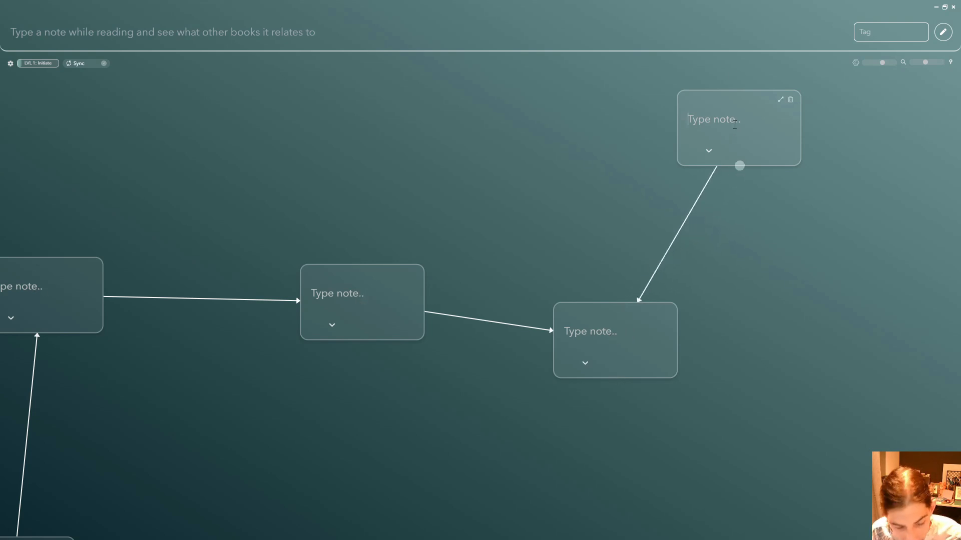
text(Take m)
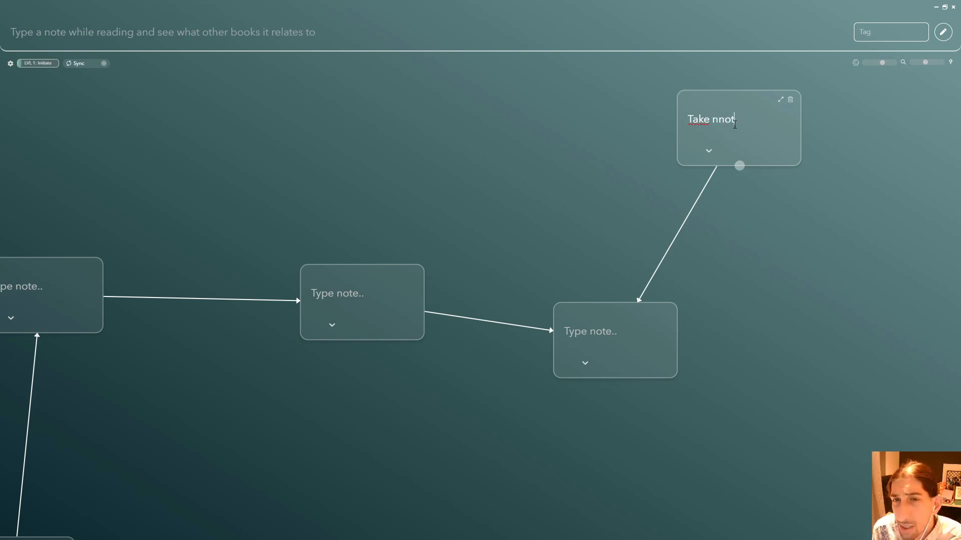
key(Backspace)
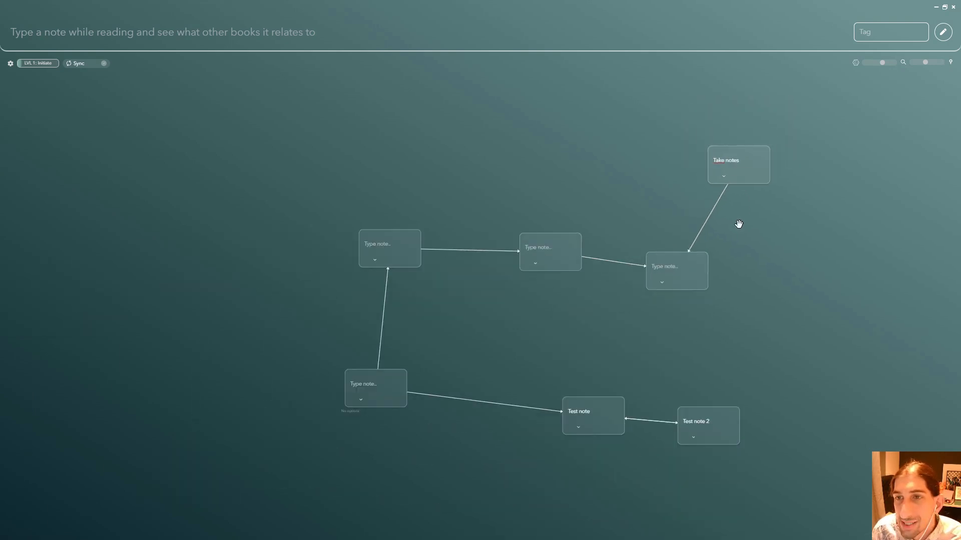
Step: Search notes for 'test', then clear the search to show all cards
click(950, 62)
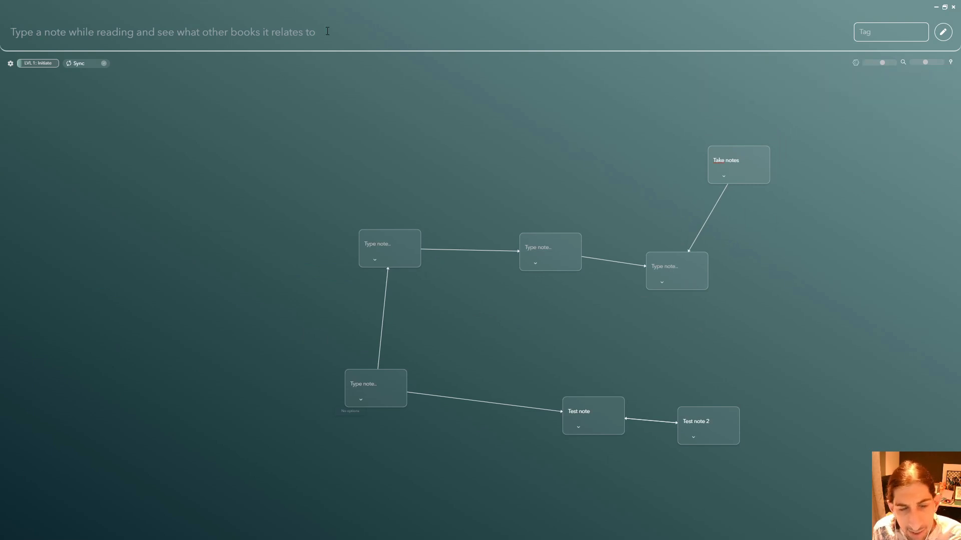
text(t)
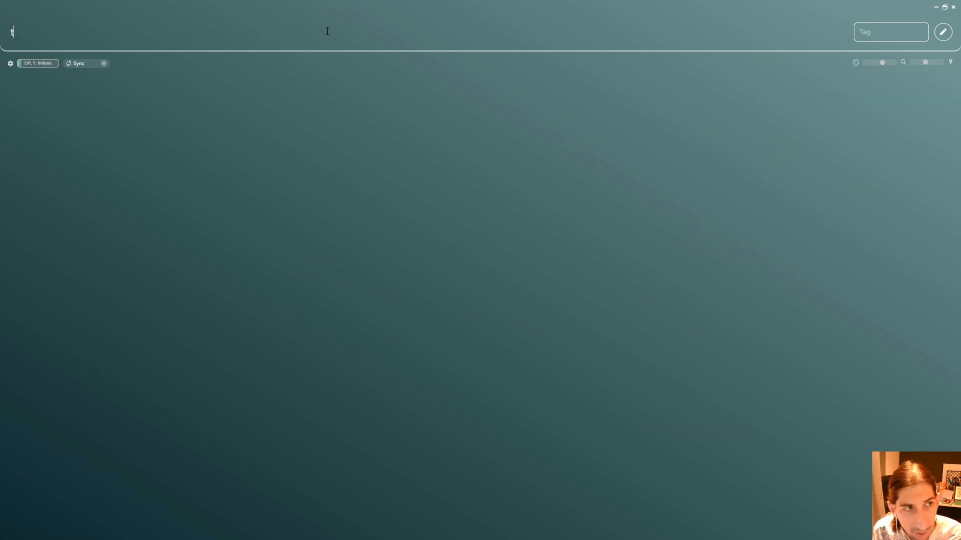
text(est)
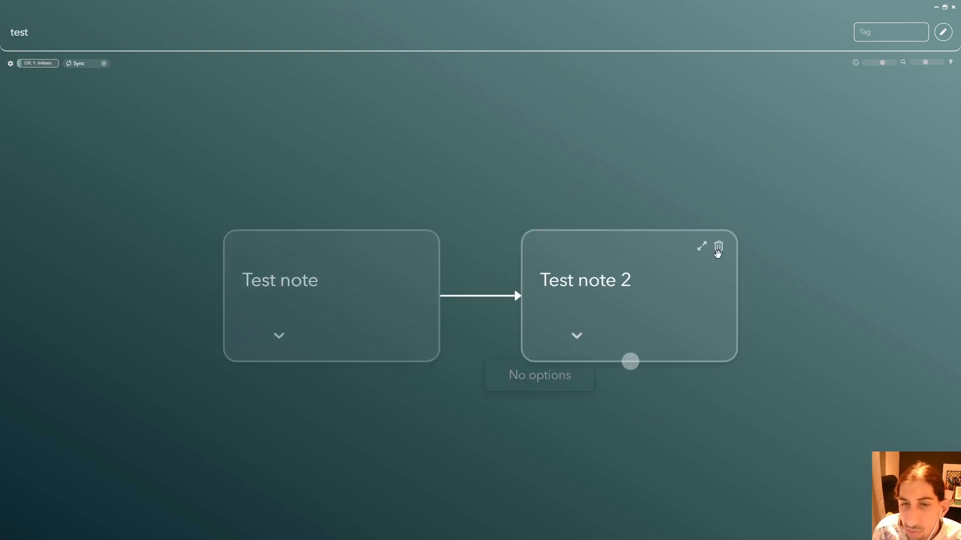
mouse_move(642, 120)
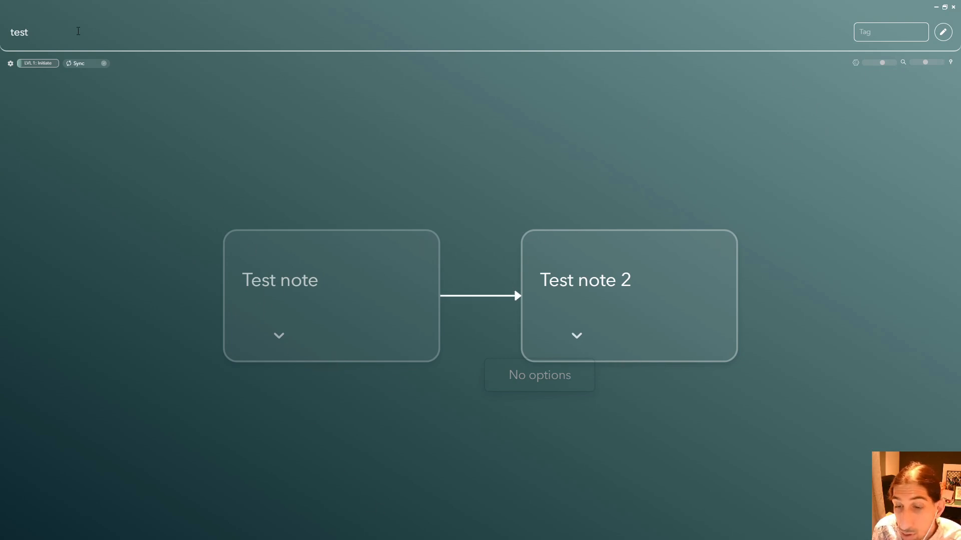
key(Backspace)
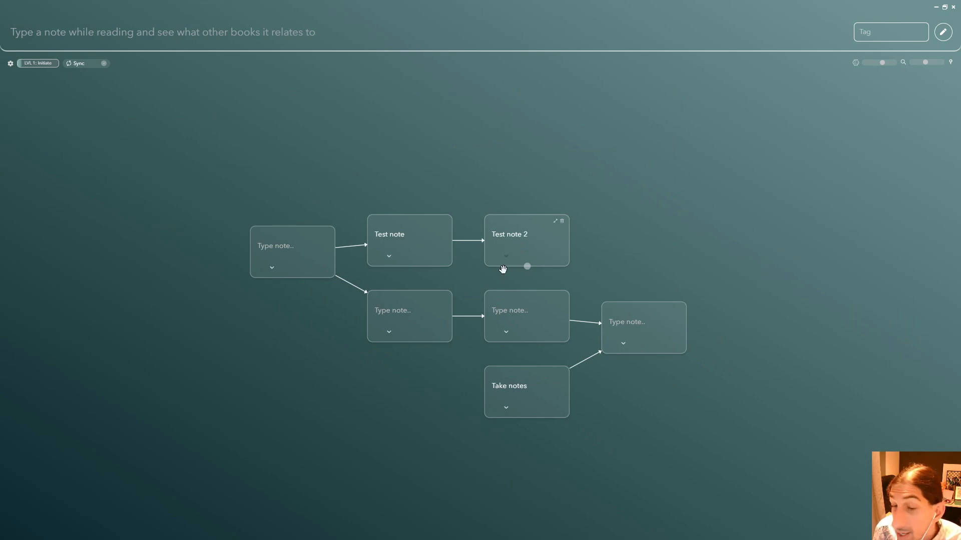
click(502, 256)
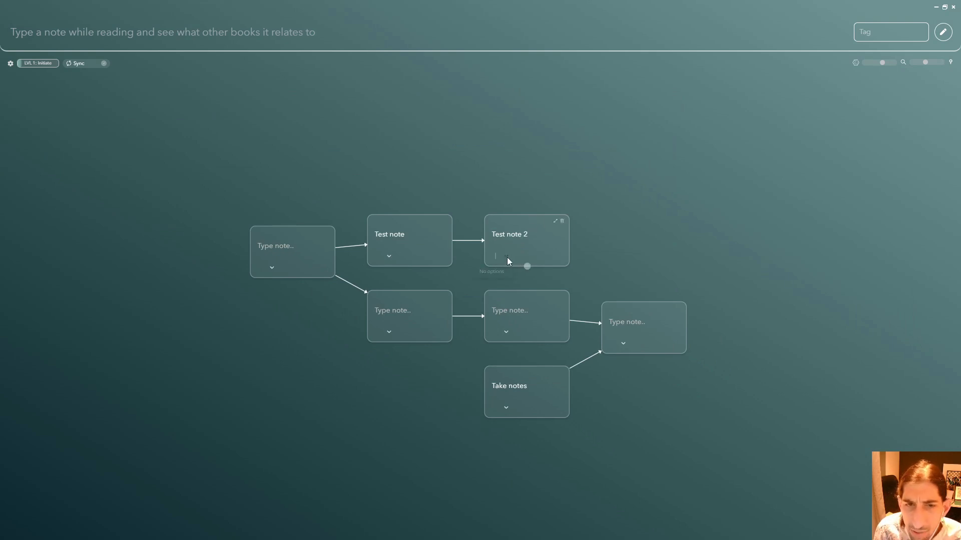
Step: Add a code block reading '<h1>Hello</h>' to Test note 2 and close it
click(554, 221)
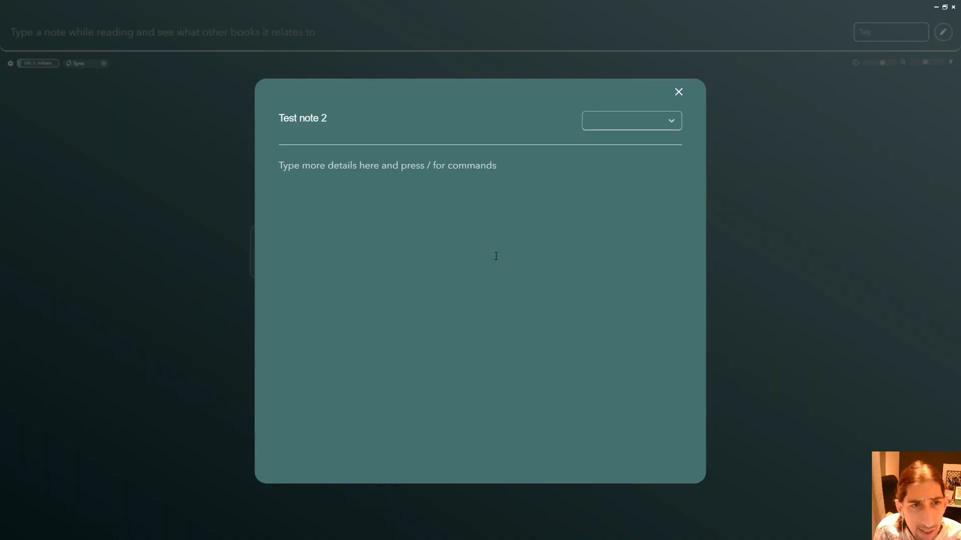
text(/)
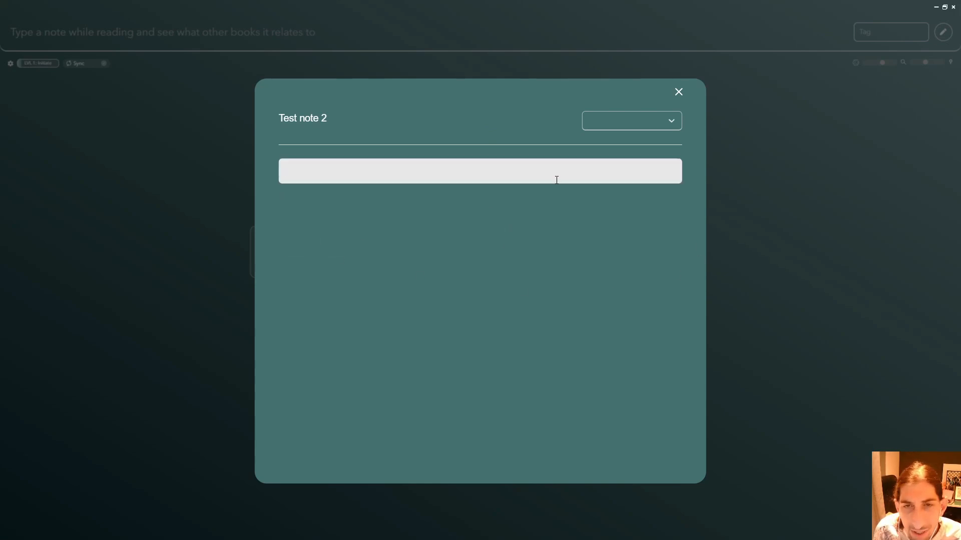
click(479, 172)
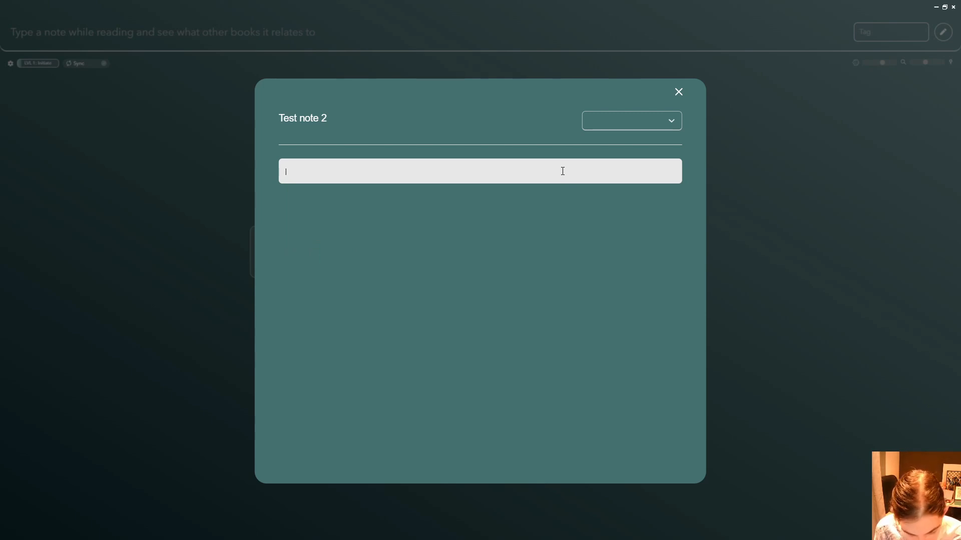
text(>h)
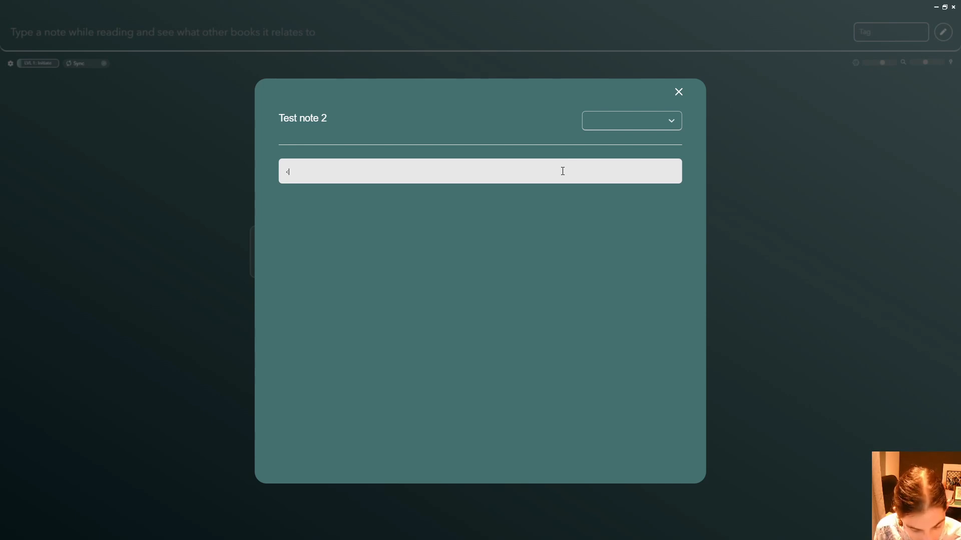
text(h1>)
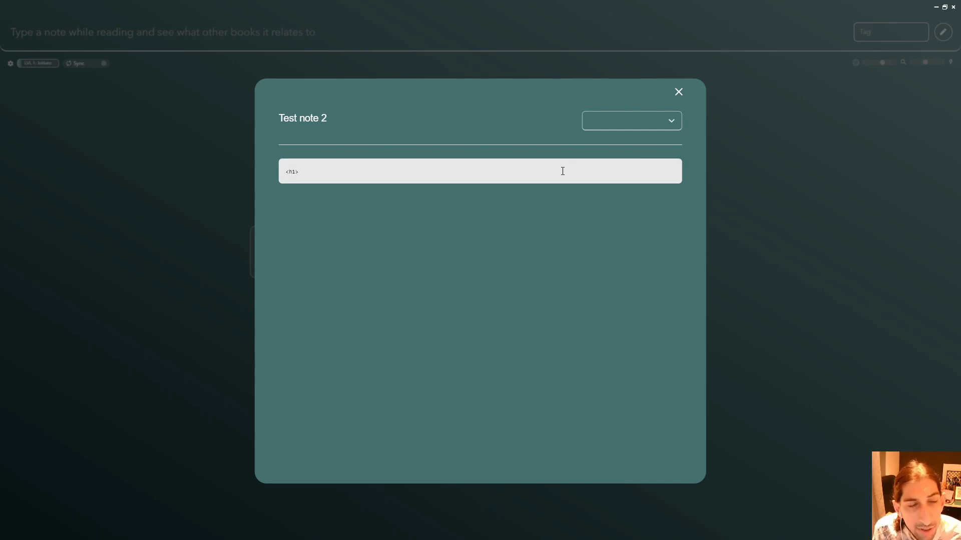
text(Hello)
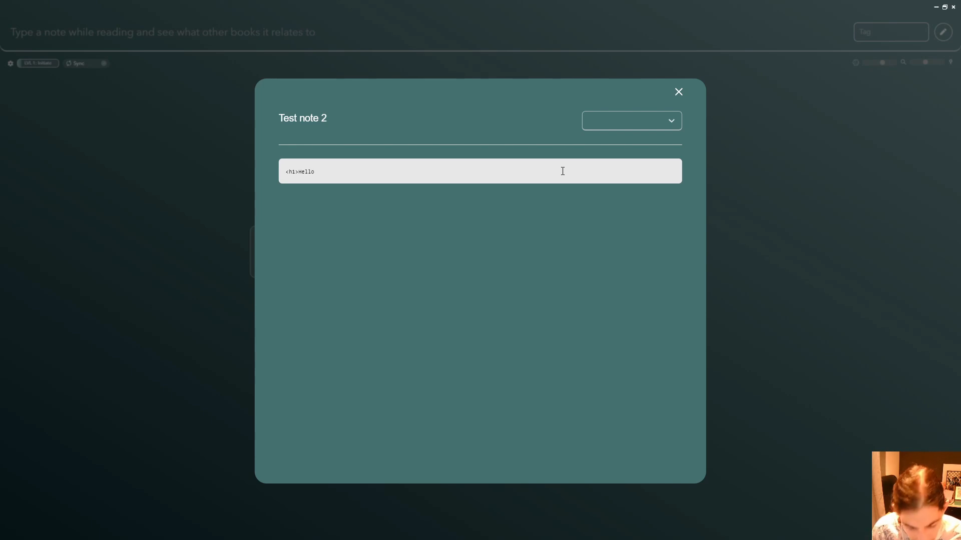
text(</<)
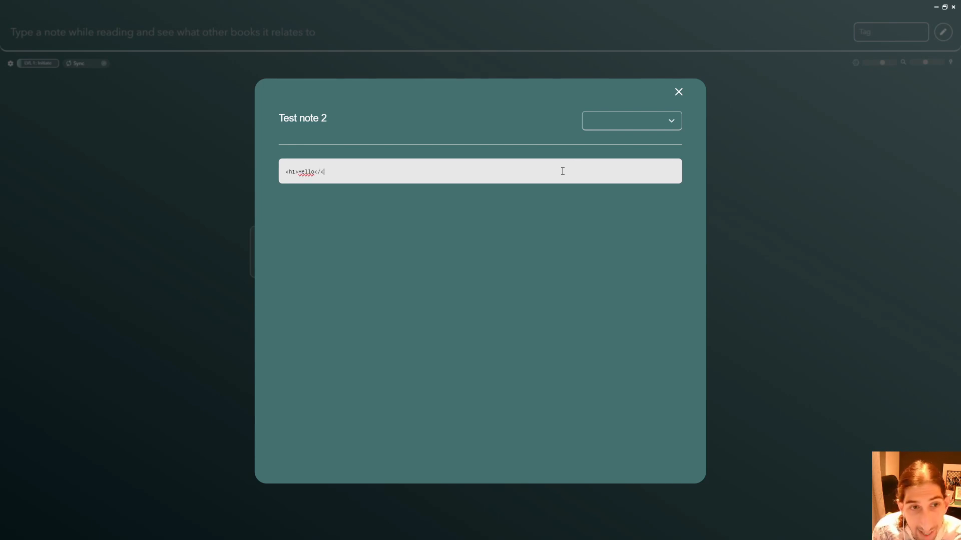
text(h>)
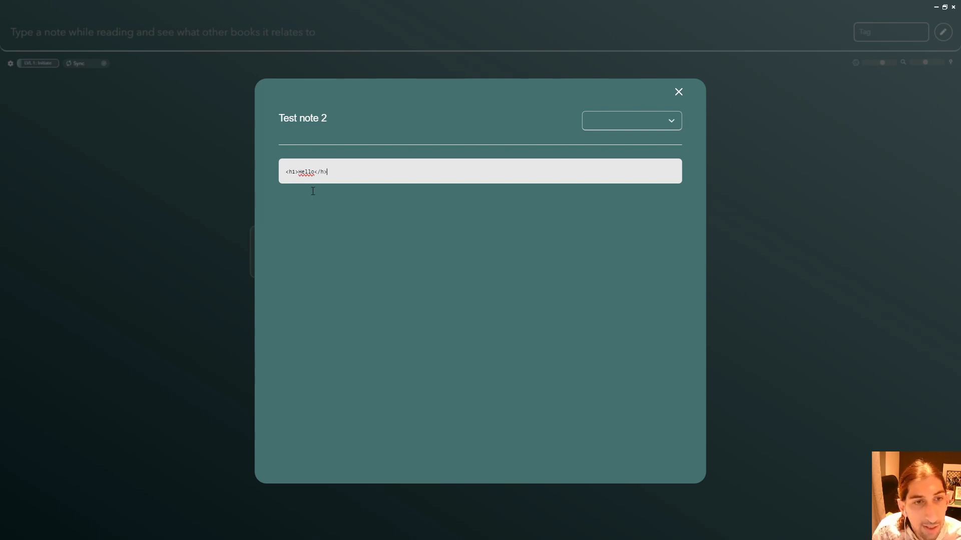
click(630, 120)
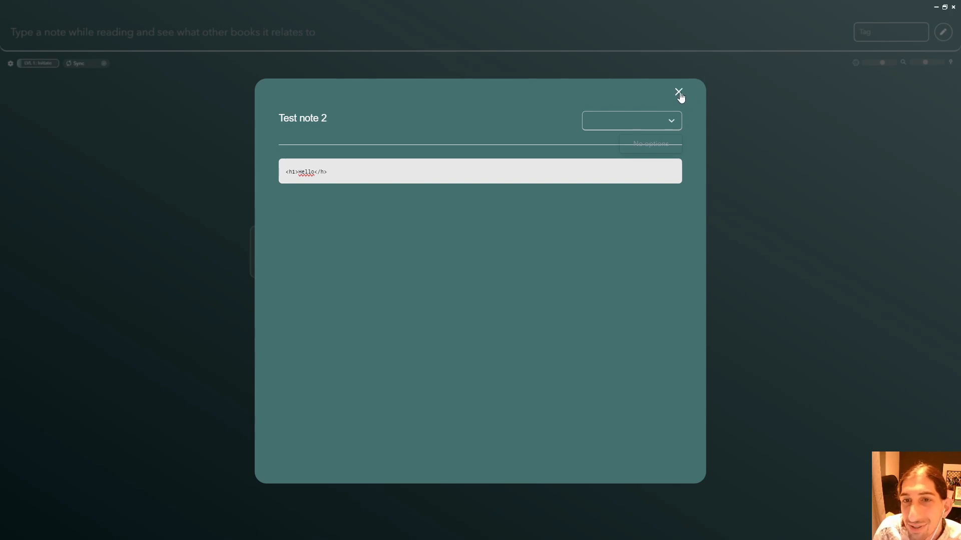
click(678, 90)
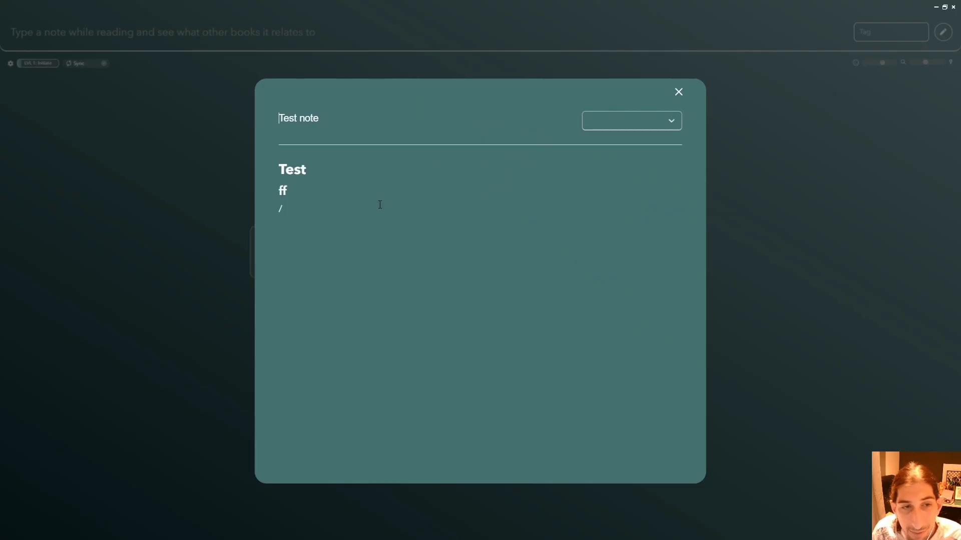
Step: Add a '#test' tag line below the ff heading in Test note, then close it
text(#t)
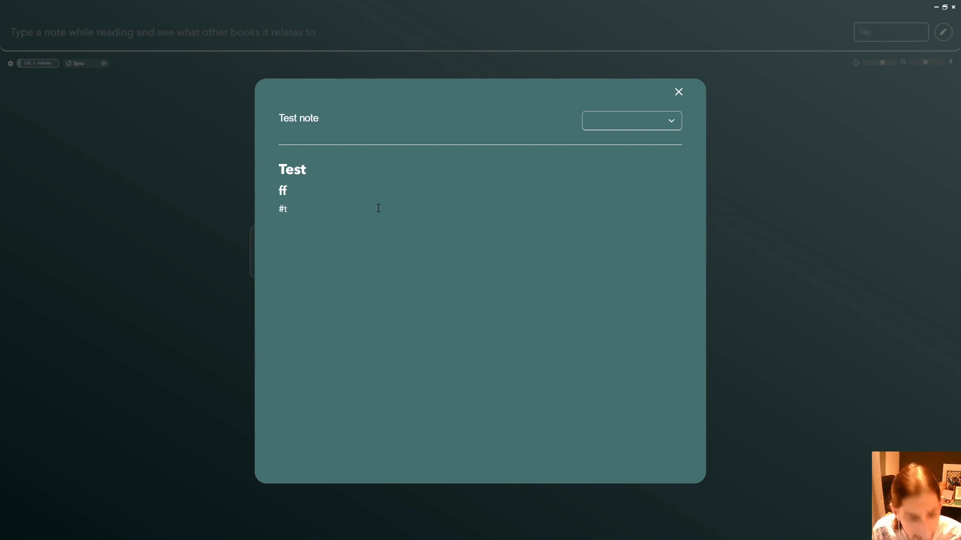
text(est)
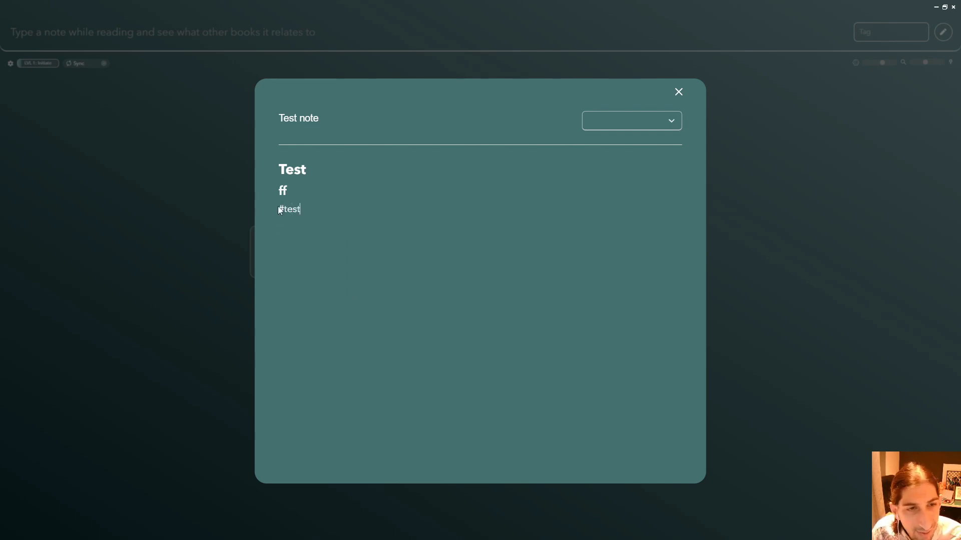
click(678, 91)
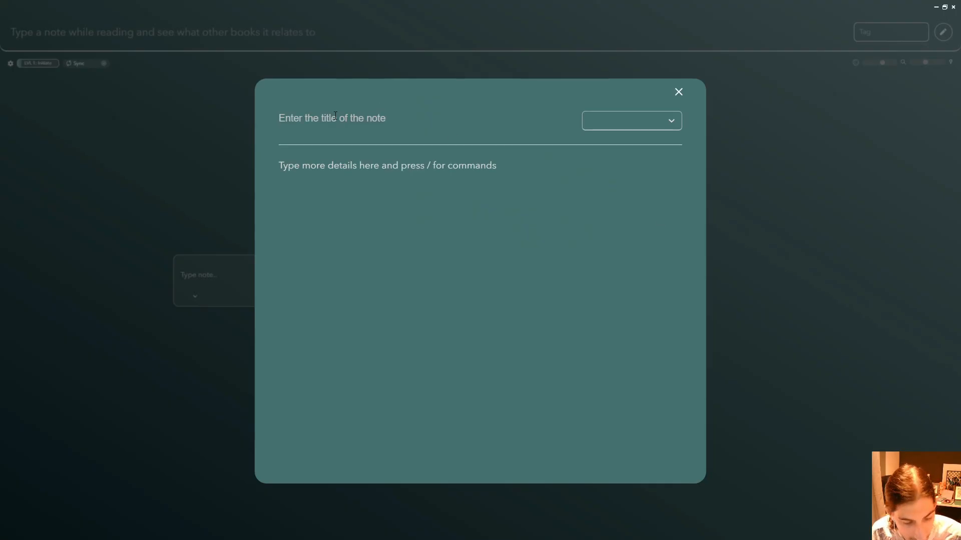
Step: Clear the '#f' title, discard the empty new note, and close Test note 2
text(#f)
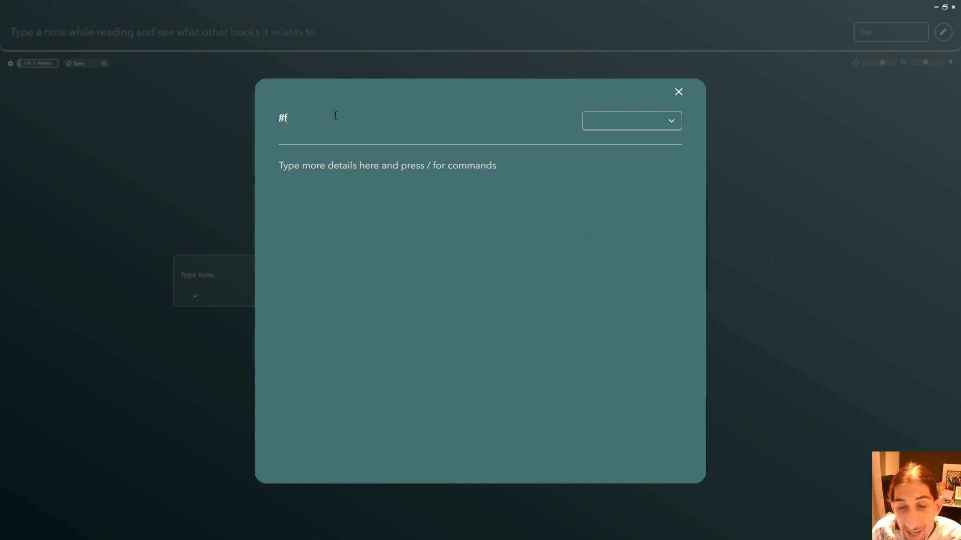
mouse_move(472, 119)
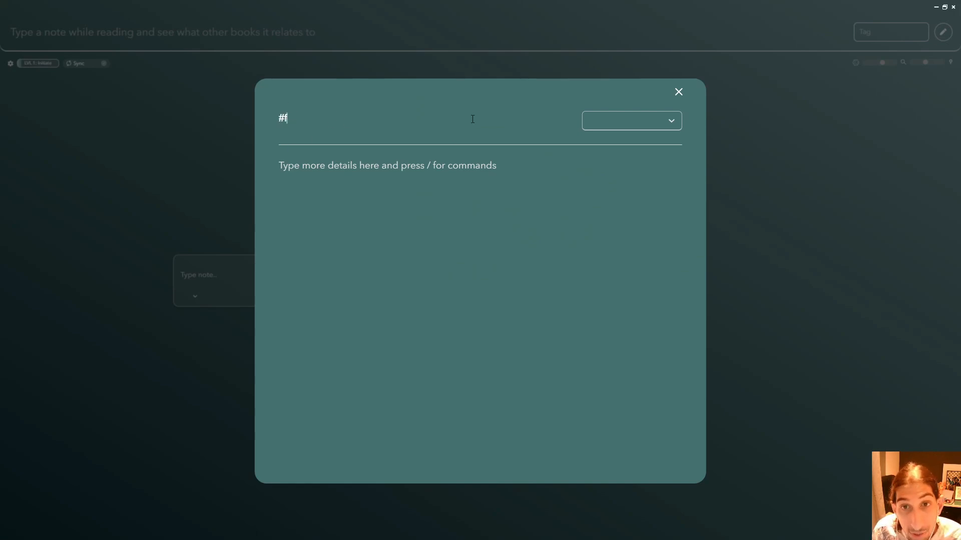
key(Backspace)
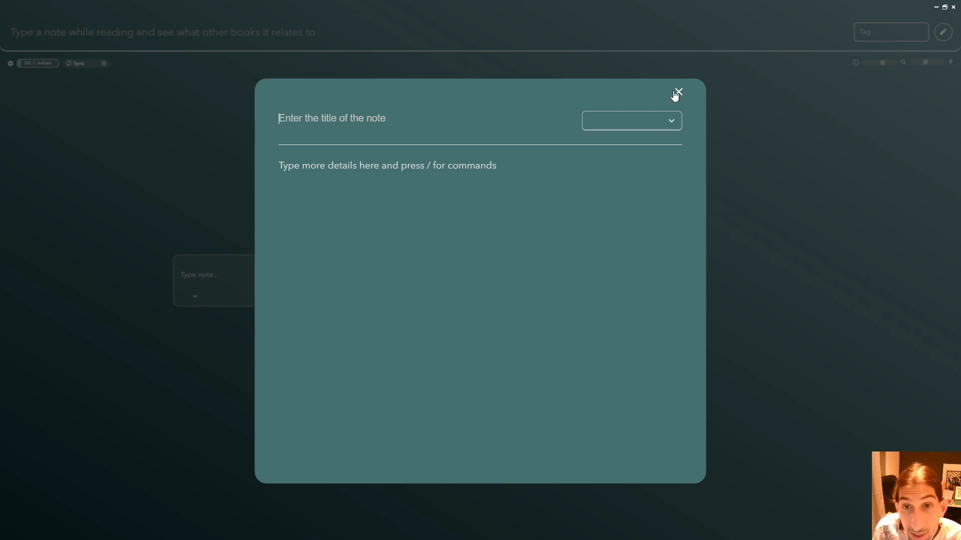
click(678, 91)
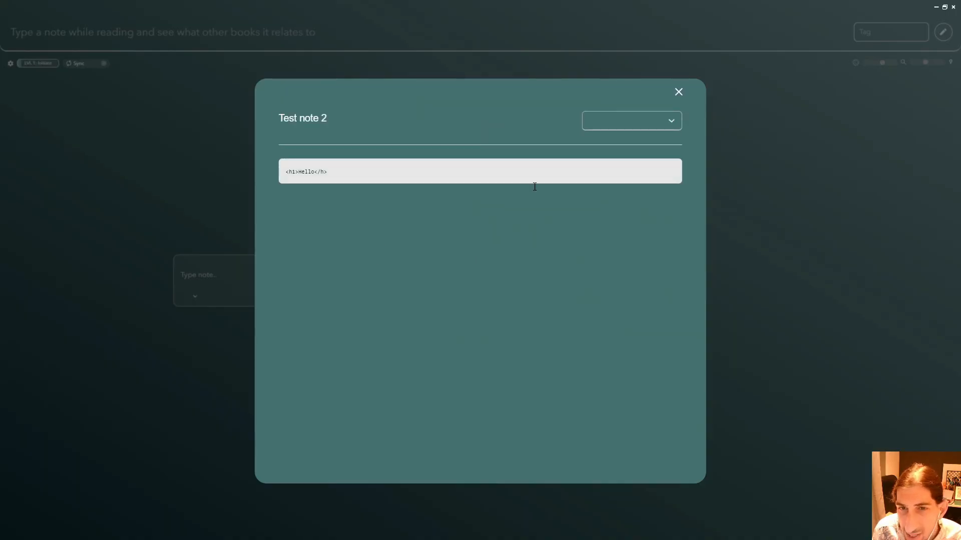
click(677, 91)
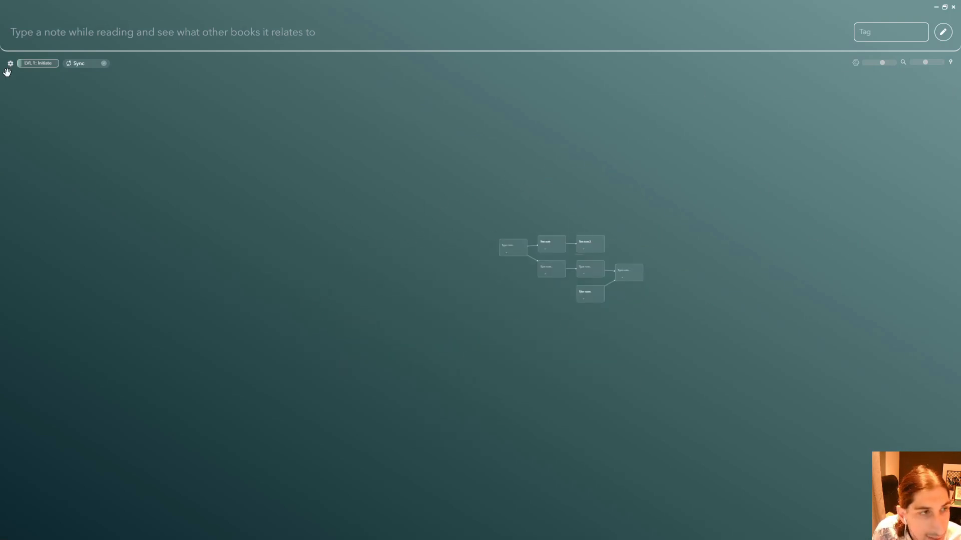
Step: Apply the dark Cosmos theme from the Appearance settings, then close Settings
click(10, 63)
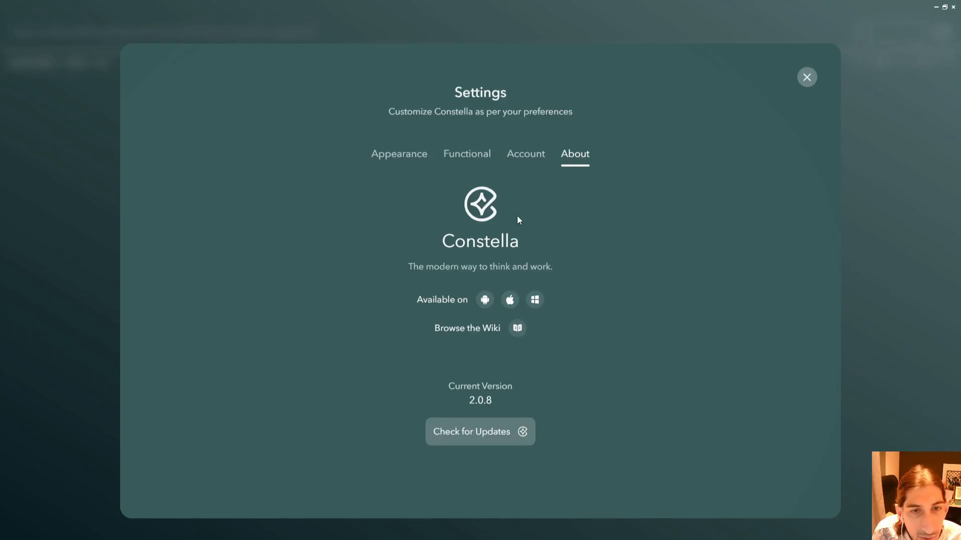
click(466, 154)
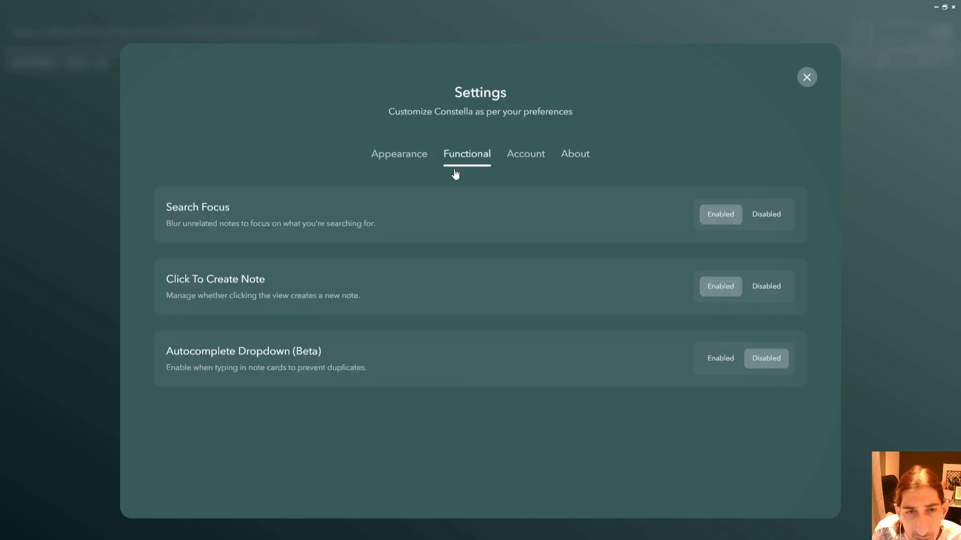
click(398, 154)
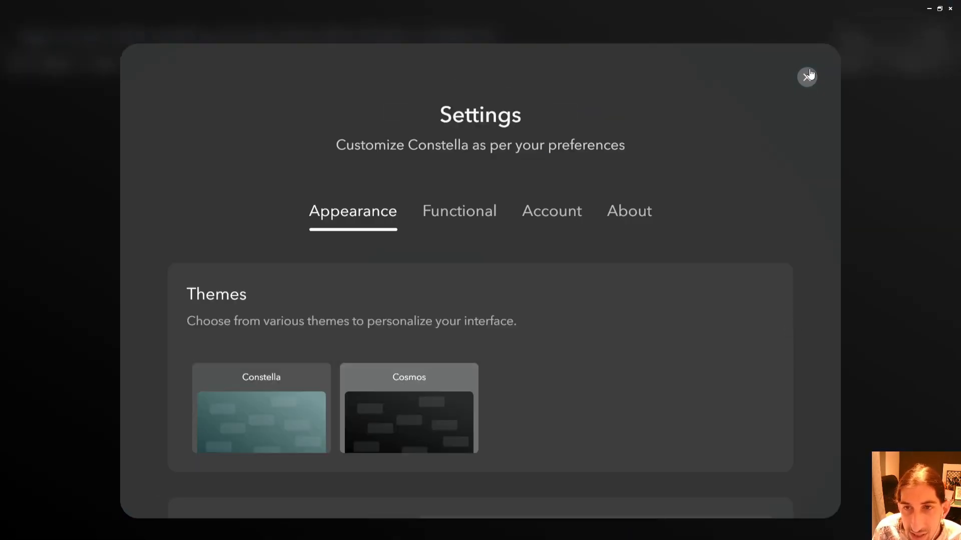
click(807, 76)
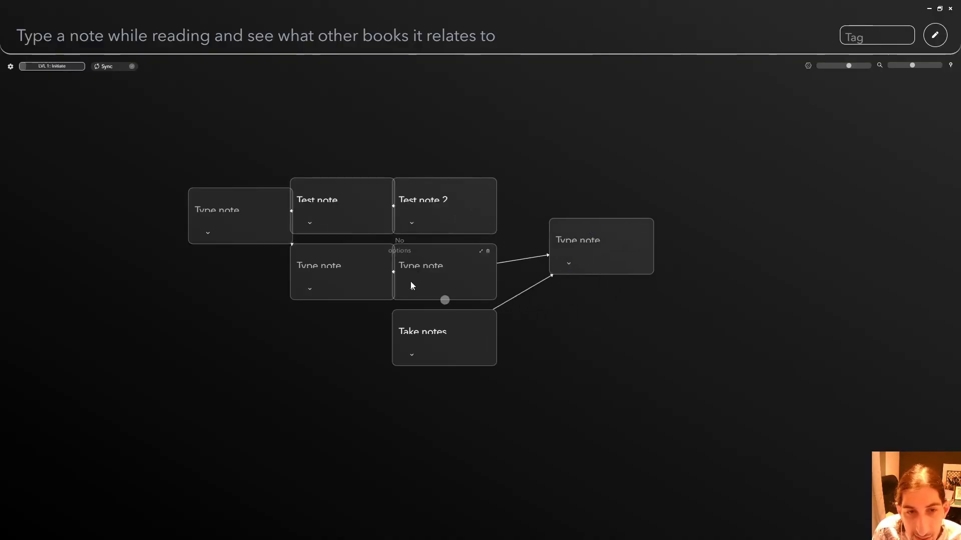
Step: Drag the Test note card upward, replace it with Test note 2, and search 'test'
drag(445, 206, 482, 155)
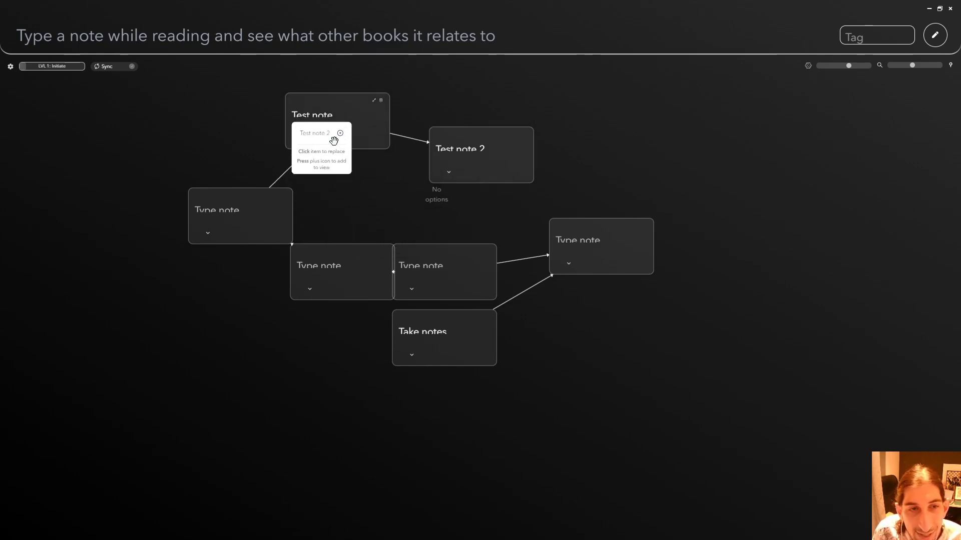
click(314, 134)
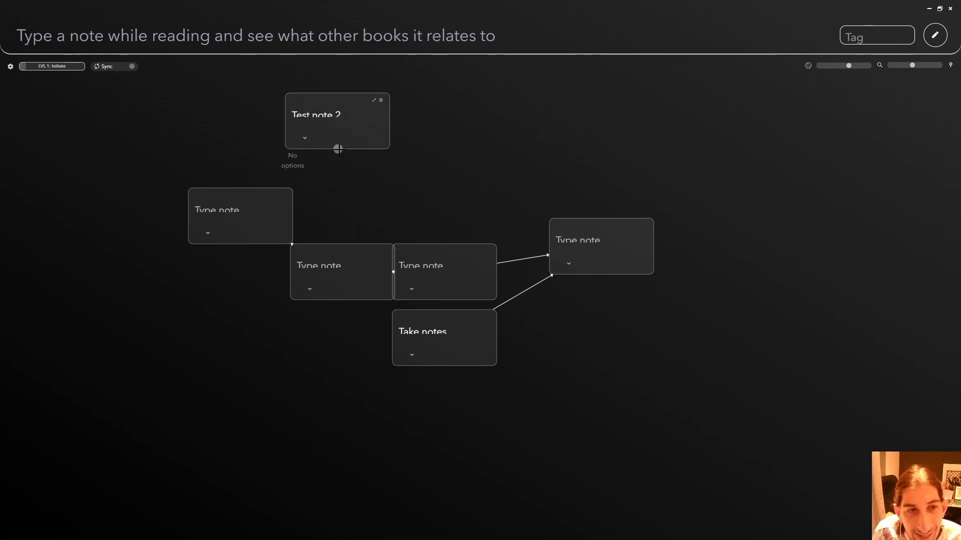
text(test)
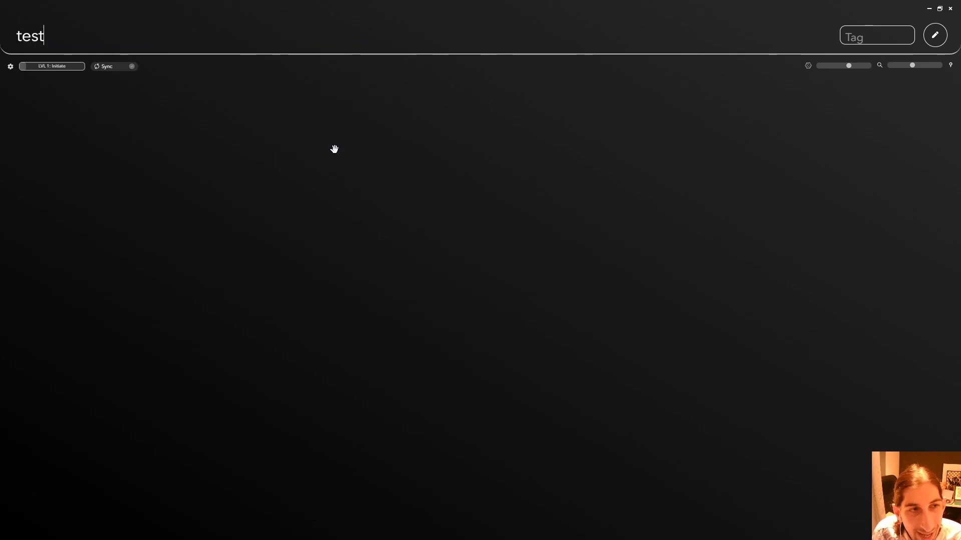
key(ctrl+a)
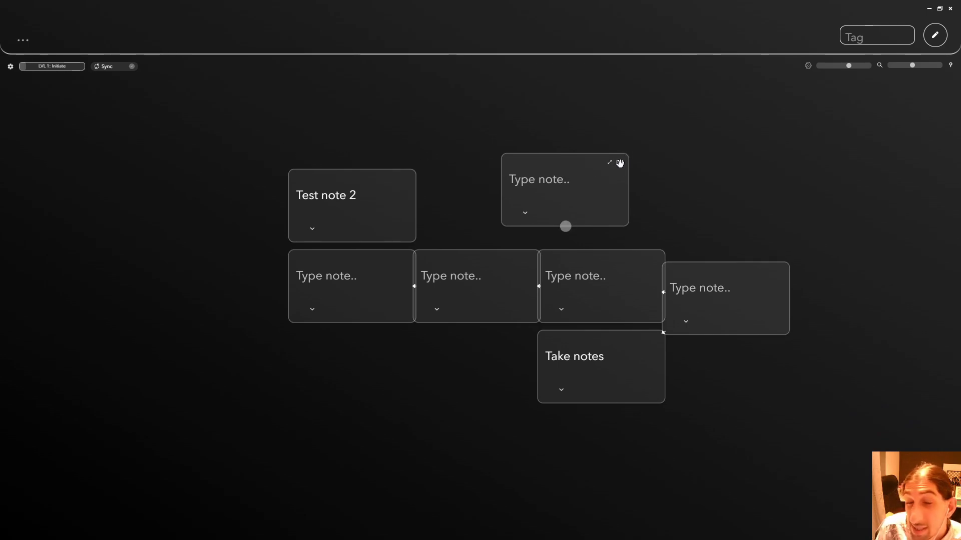
Step: Fit the blank top card into the layout, zoom out, and pan the cards left
drag(564, 190, 395, 188)
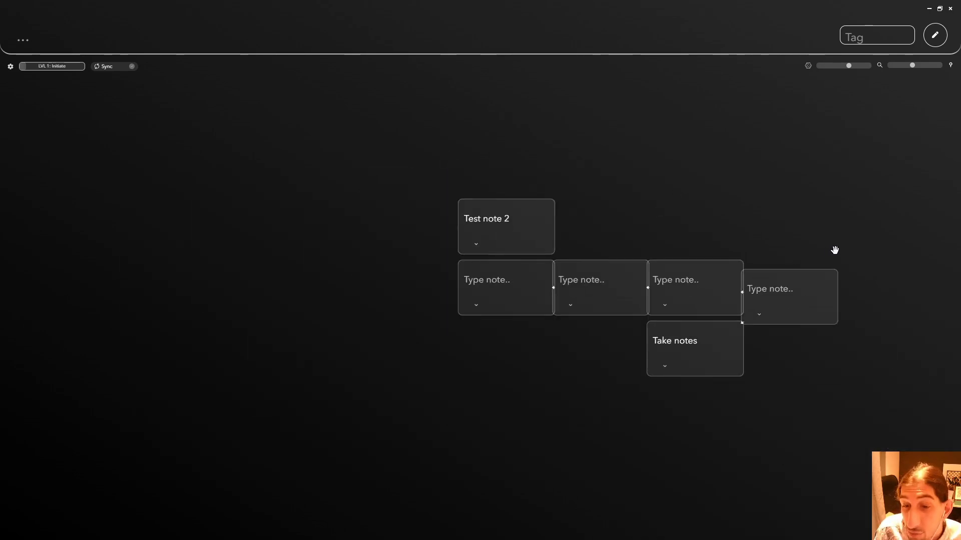
scroll(down, 3)
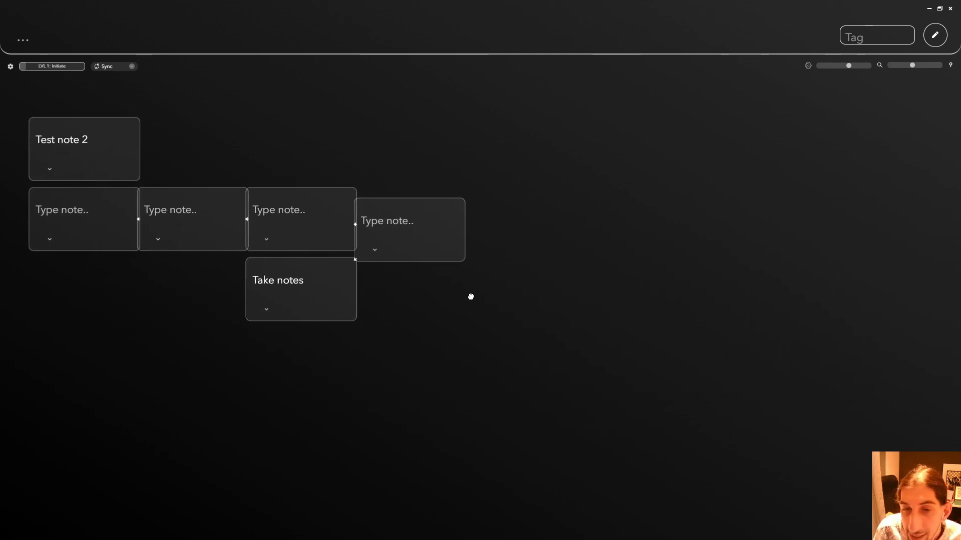
drag(470, 297, 920, 367)
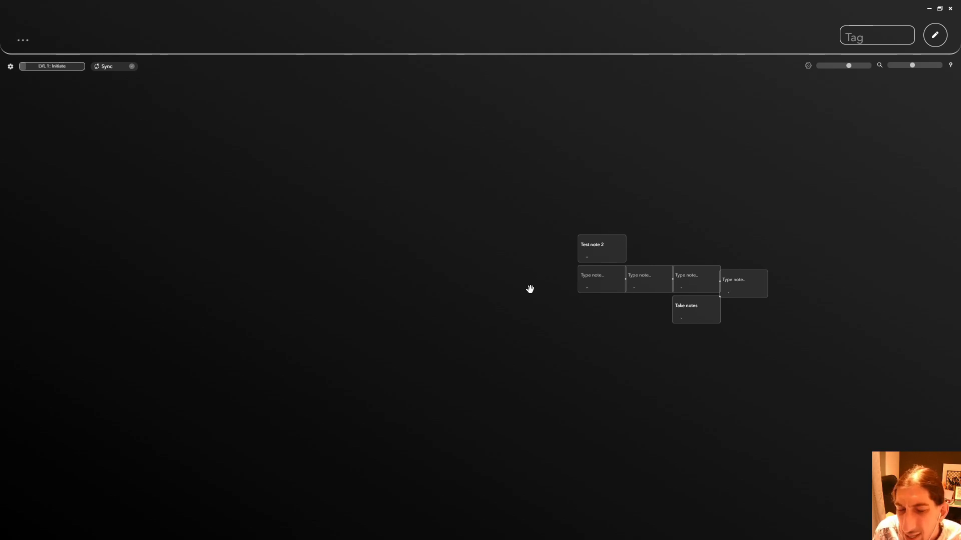
mouse_move(516, 237)
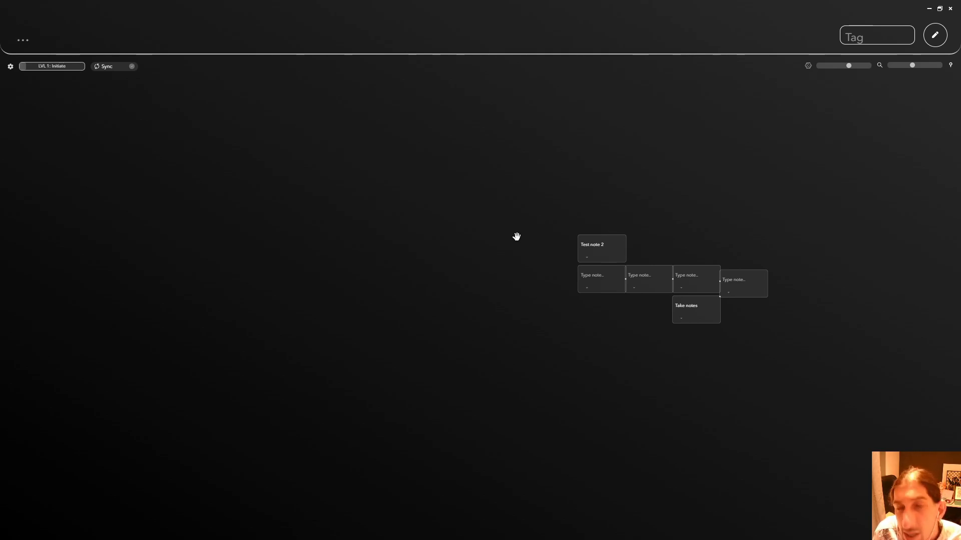
mouse_move(550, 218)
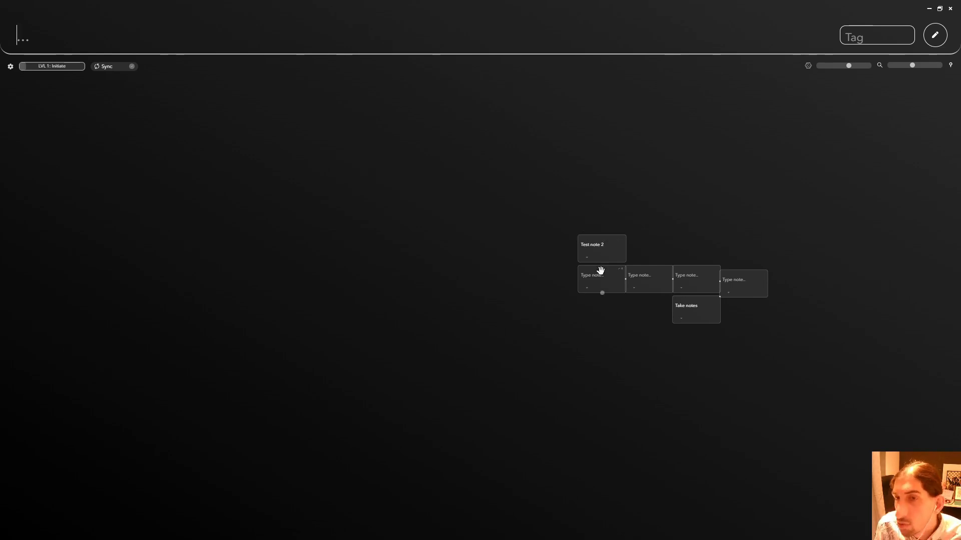
mouse_move(611, 260)
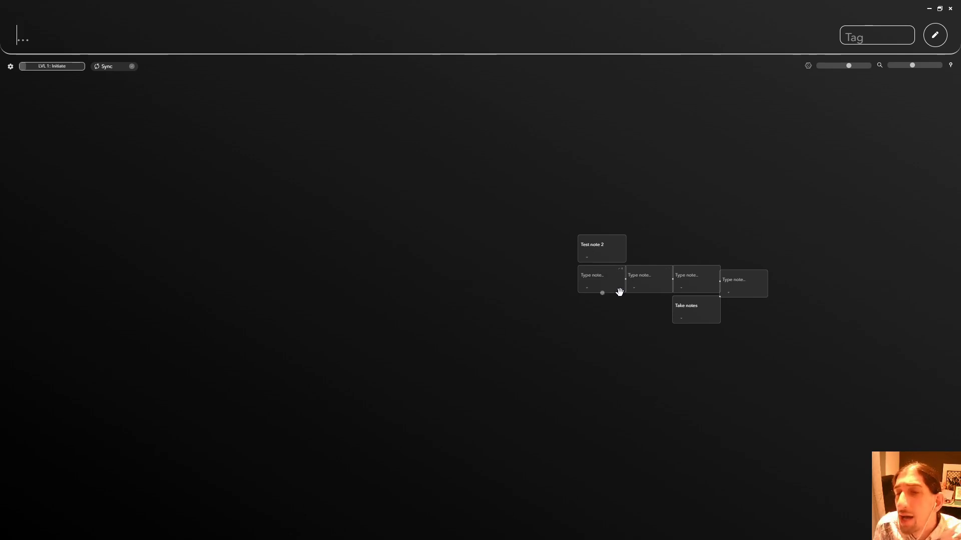
mouse_move(641, 260)
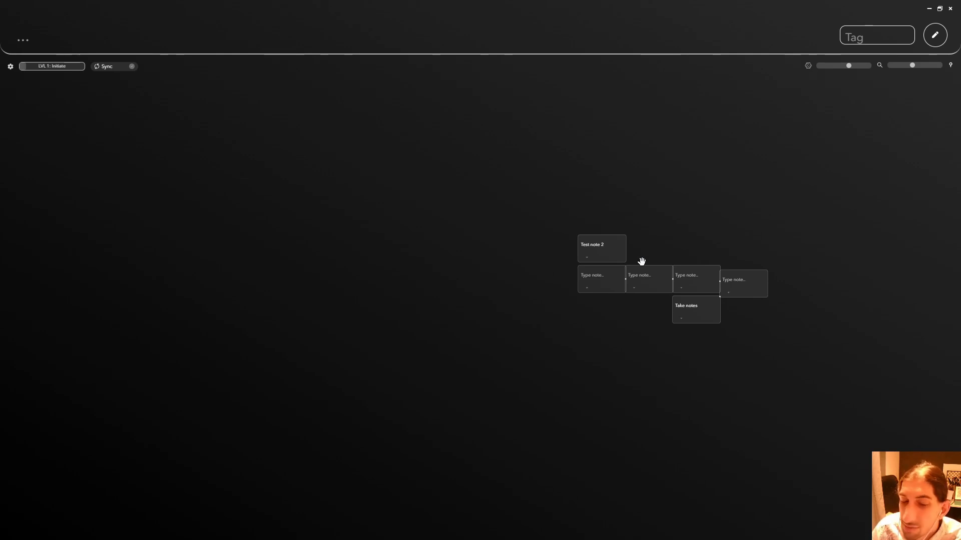
mouse_move(883, 366)
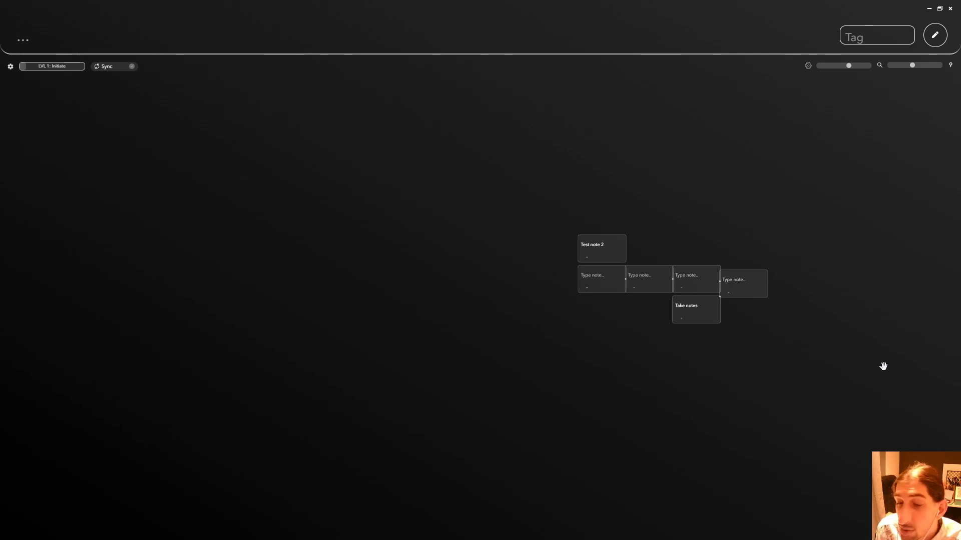